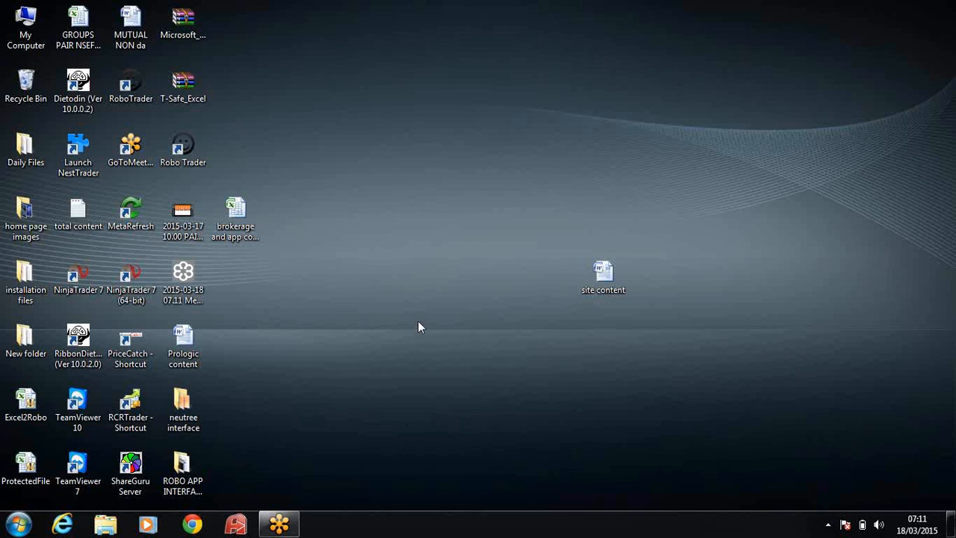
mouse_move(437, 206)
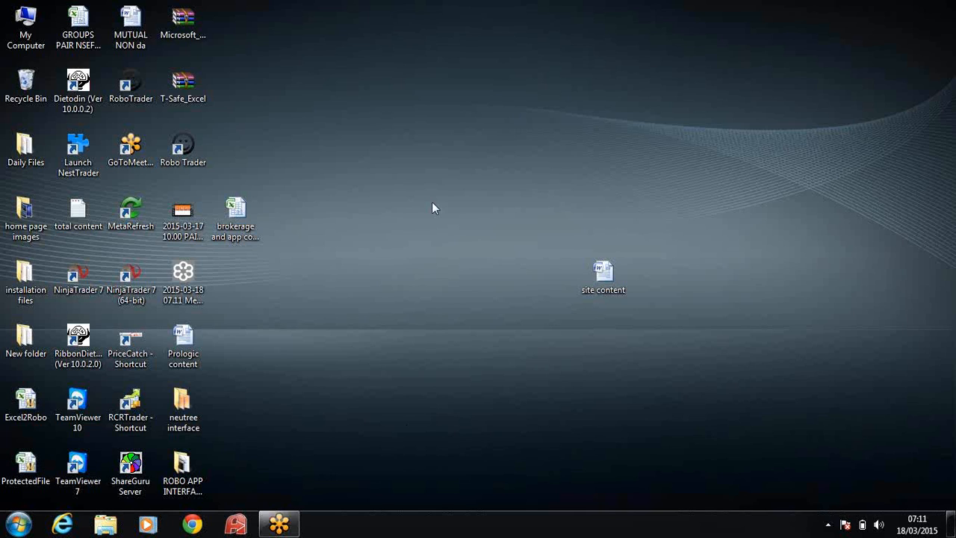
mouse_move(248, 333)
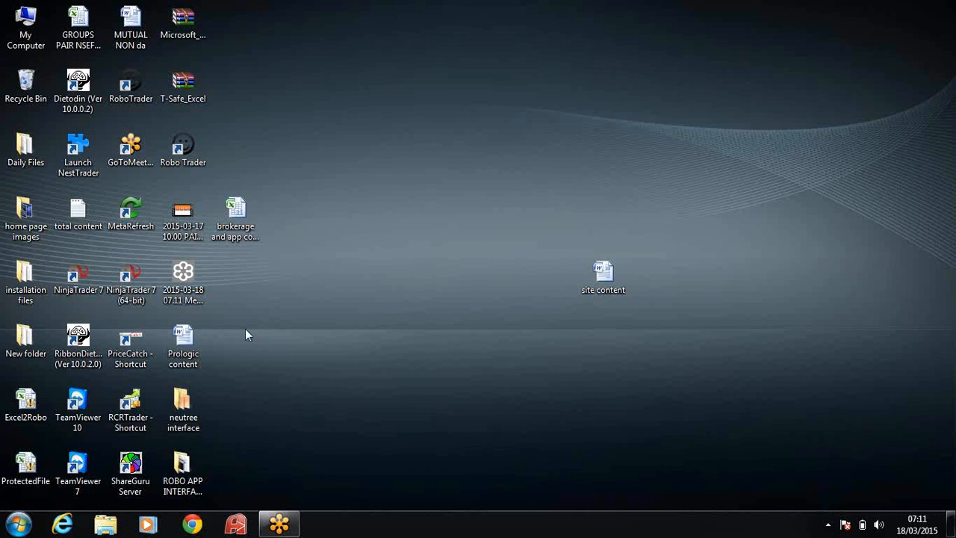
mouse_move(449, 287)
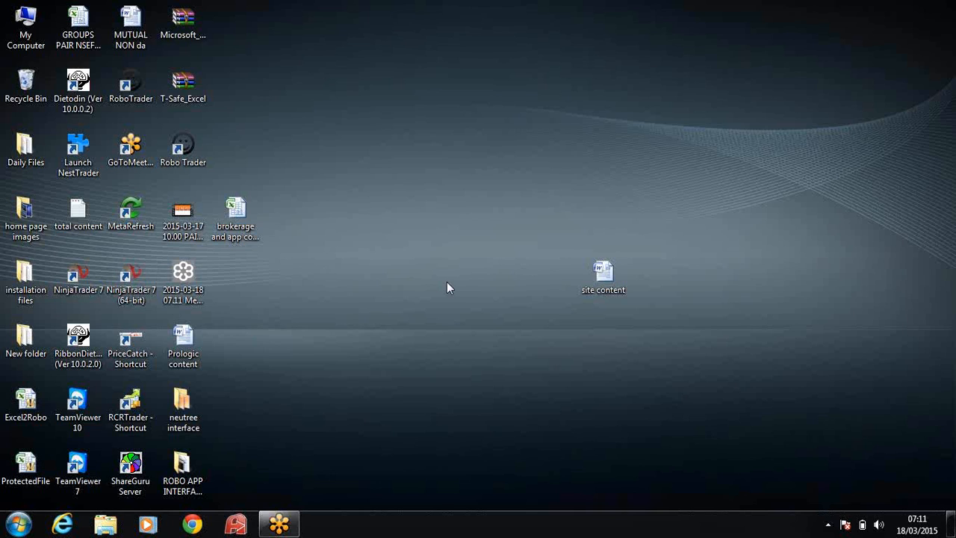
Launch NinjaTrader 7 64-bit from its desktop shortcut.
click(182, 281)
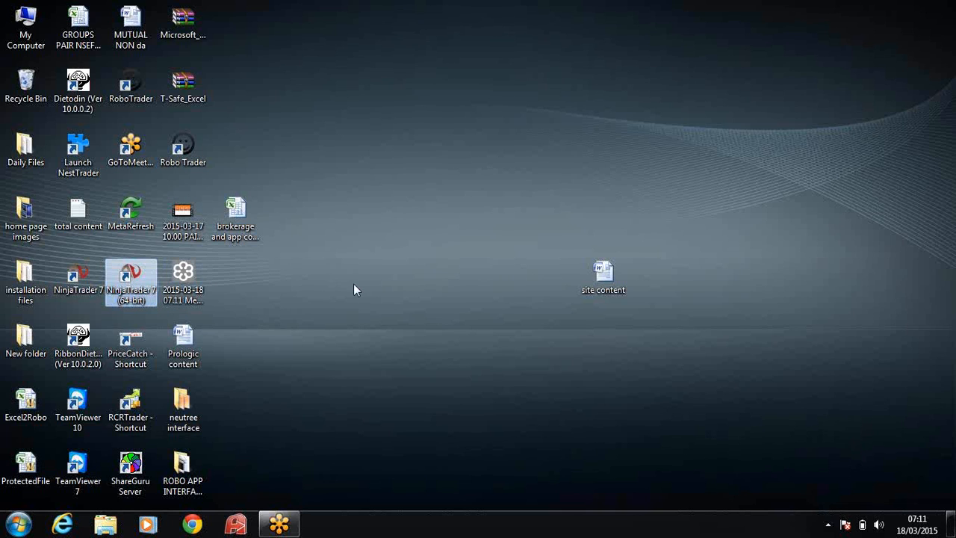
mouse_move(248, 320)
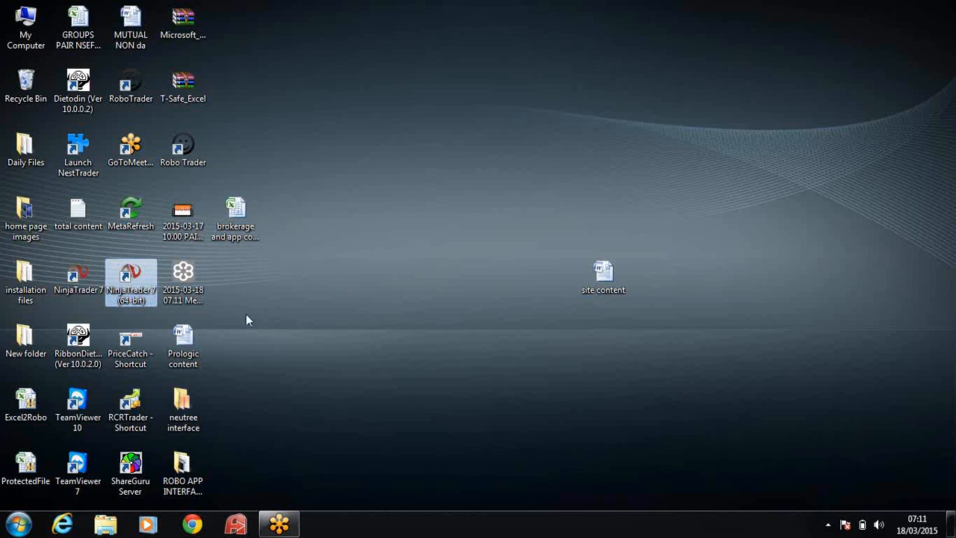
double_click(132, 277)
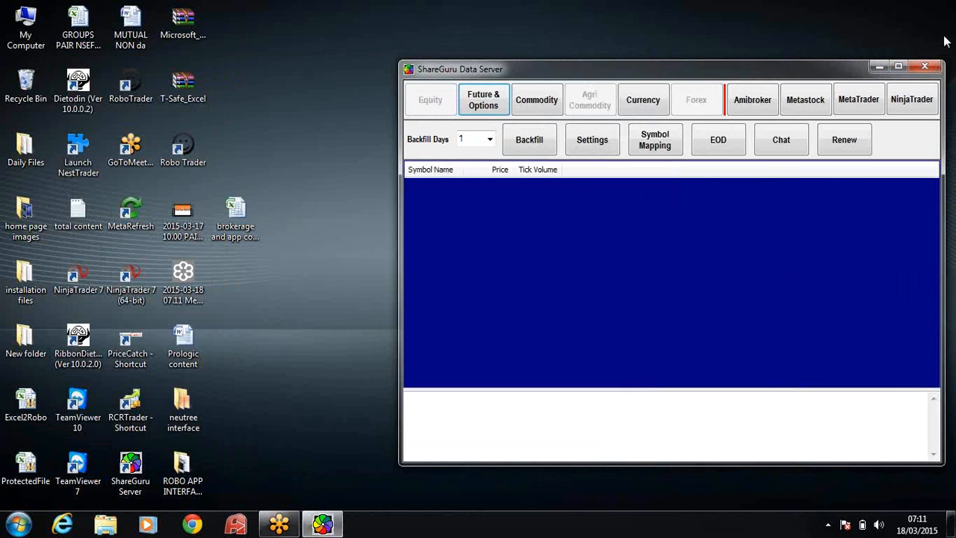
mouse_move(929, 39)
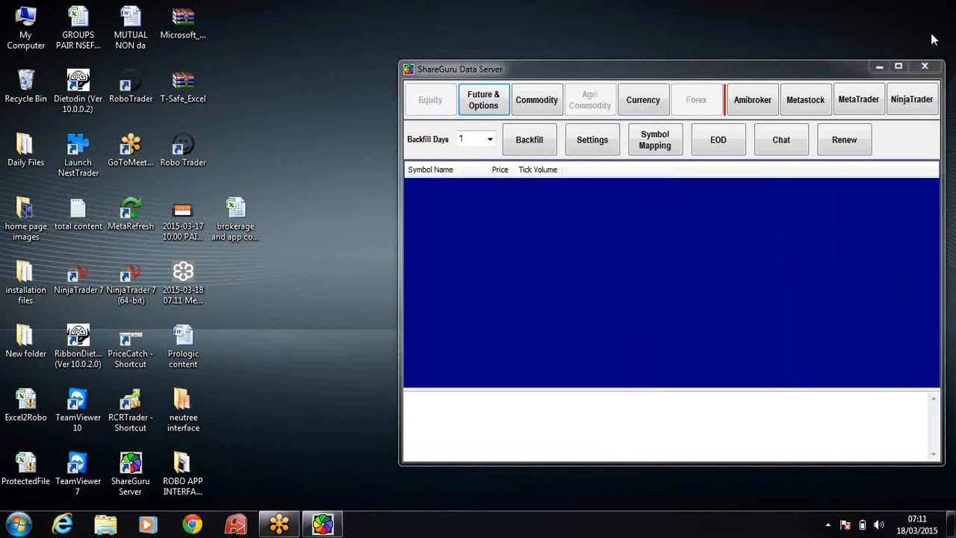
mouse_move(318, 262)
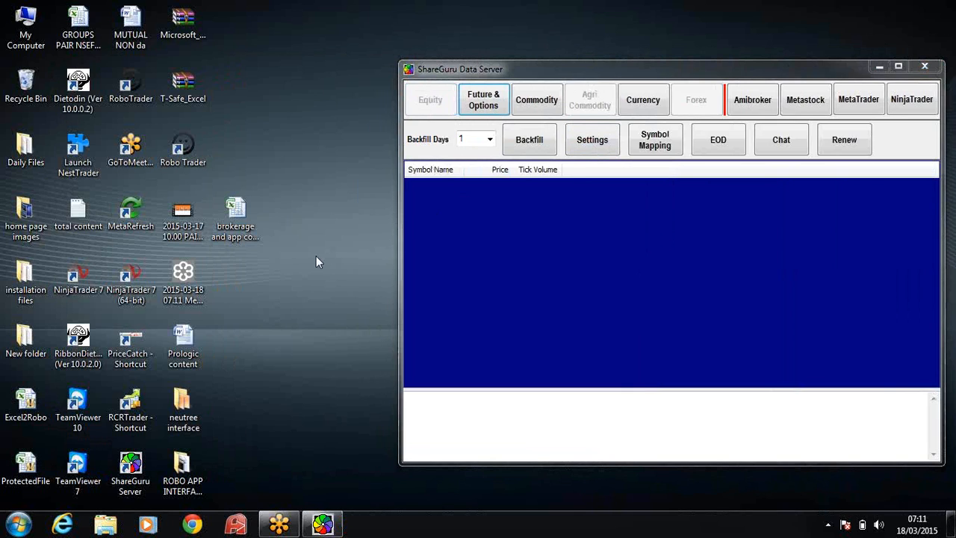
mouse_move(314, 256)
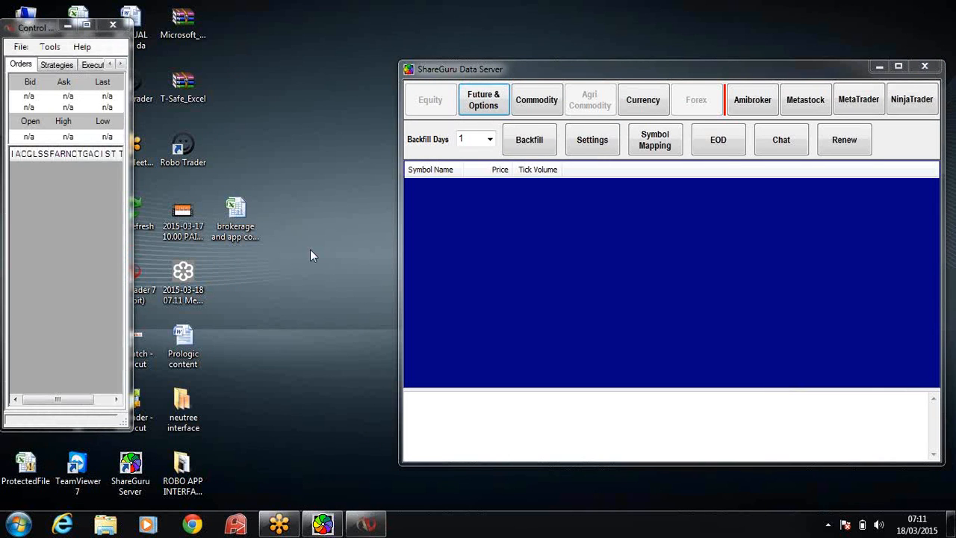
mouse_move(309, 248)
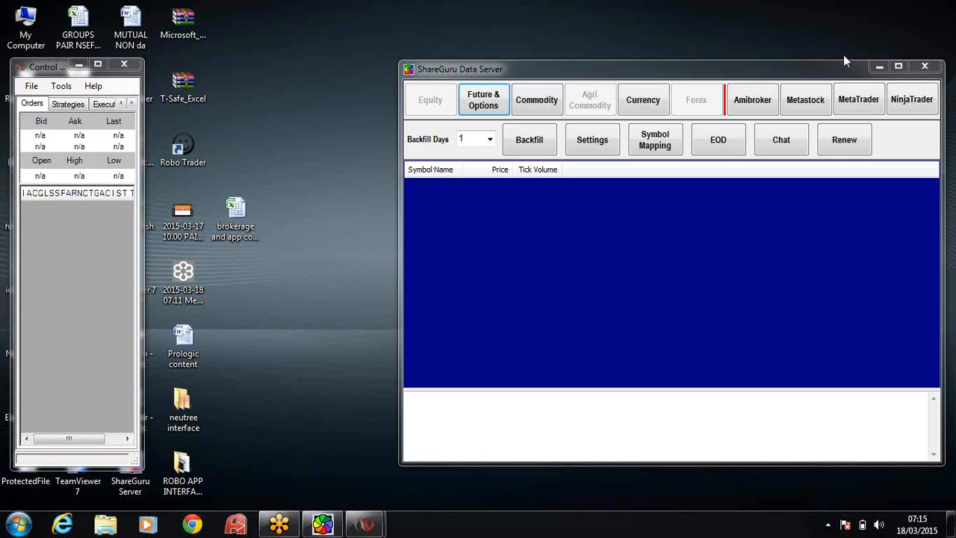
mouse_move(417, 238)
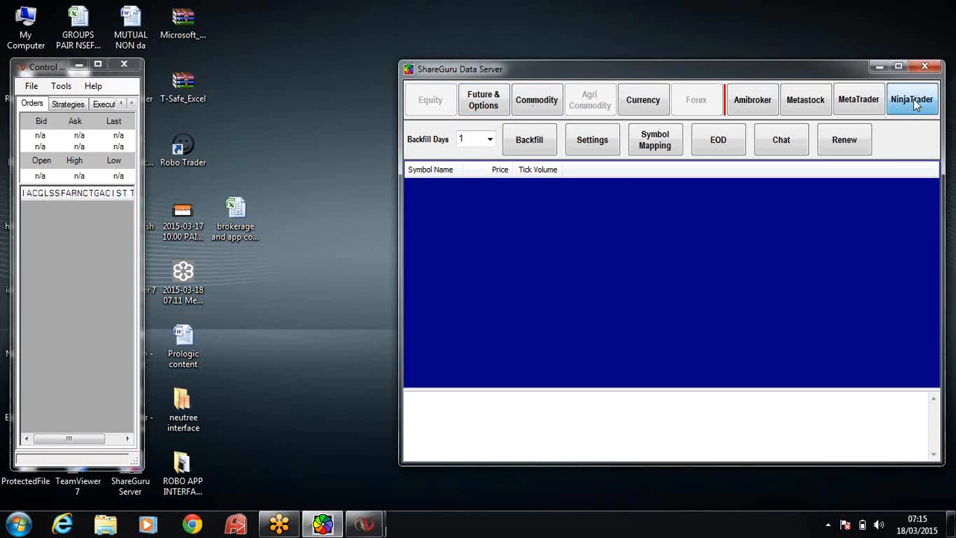
Start and confirm real-time data output to NinjaTrader in the data server settings.
click(911, 98)
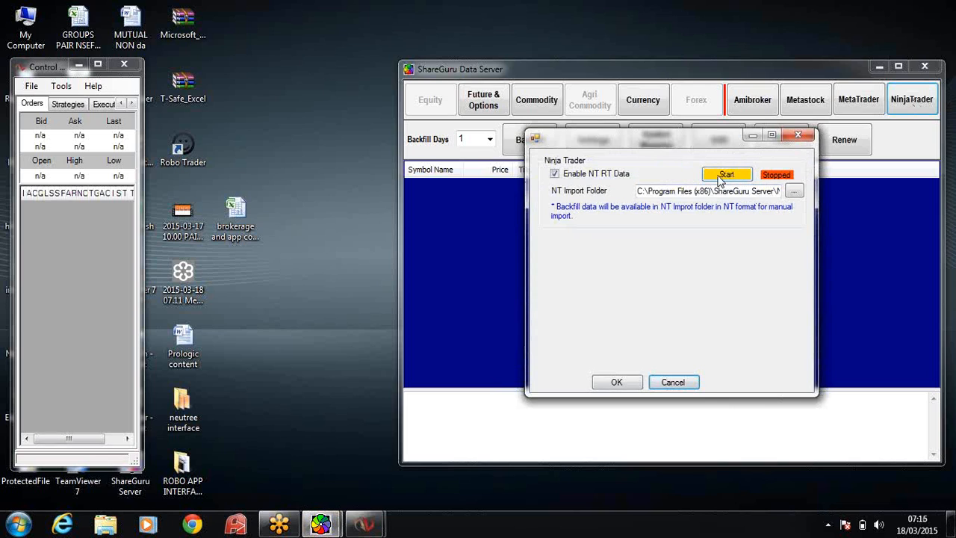
click(728, 174)
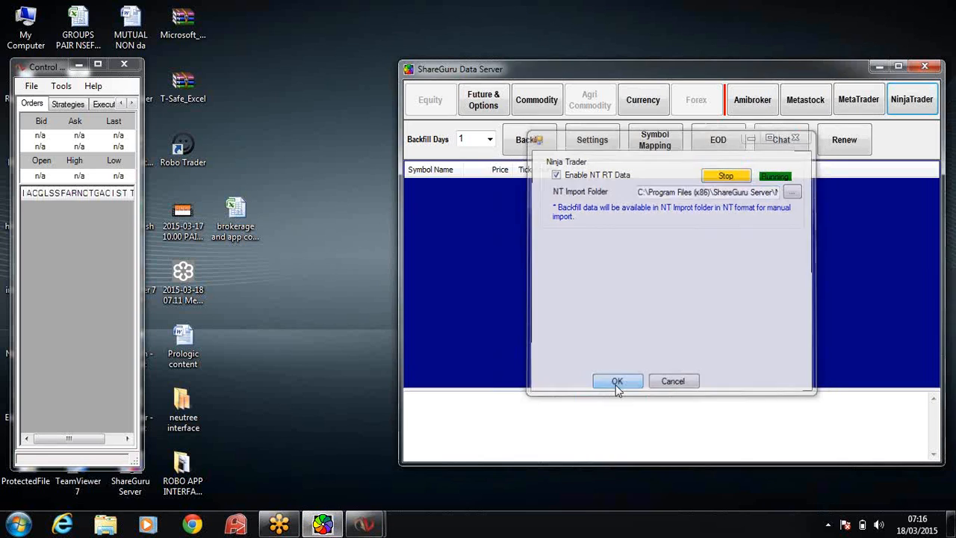
click(618, 381)
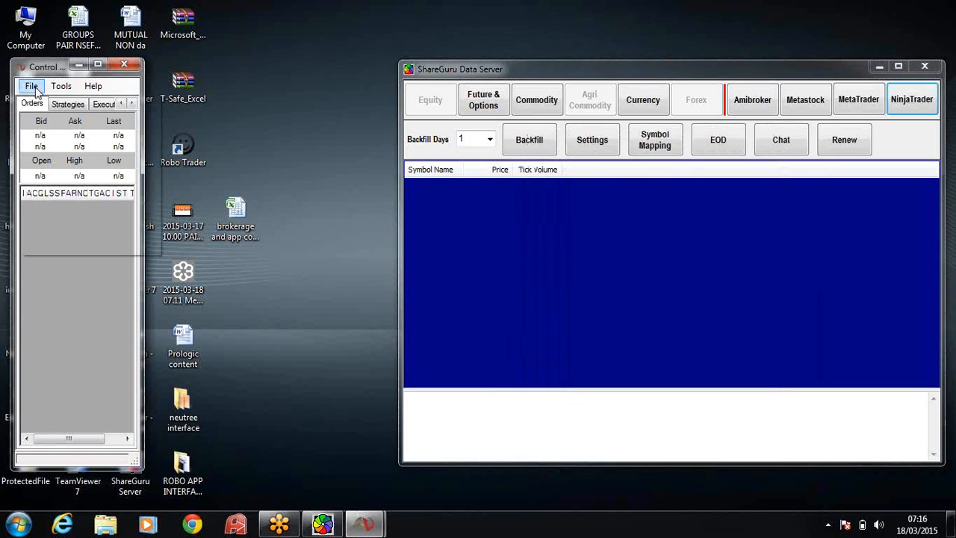
Connect NinjaTrader's Control Center to the External Data Feed via File > Connect.
click(37, 81)
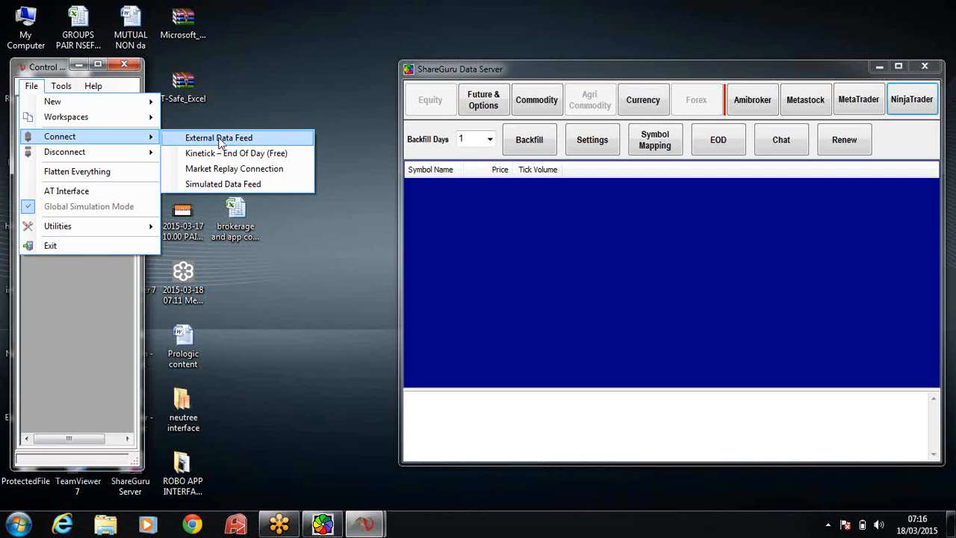
click(218, 137)
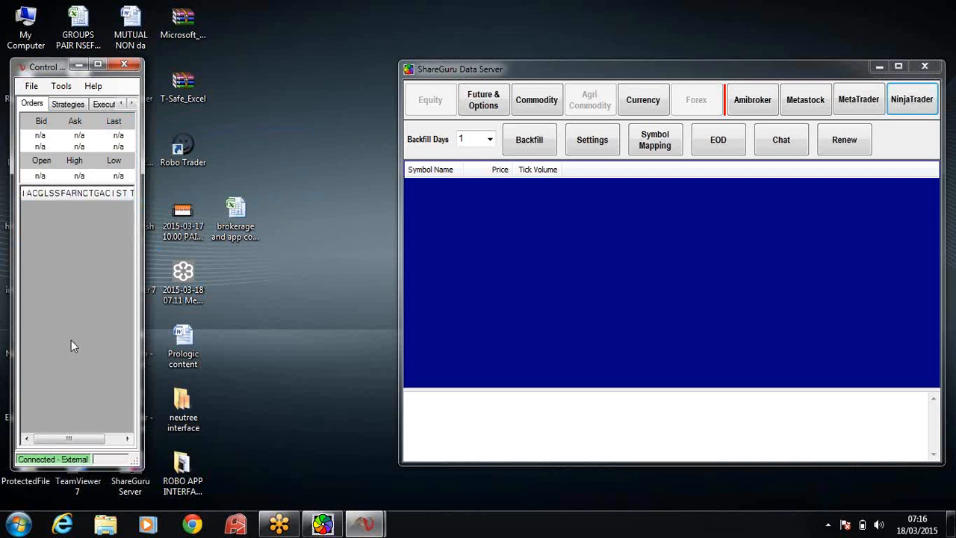
mouse_move(96, 460)
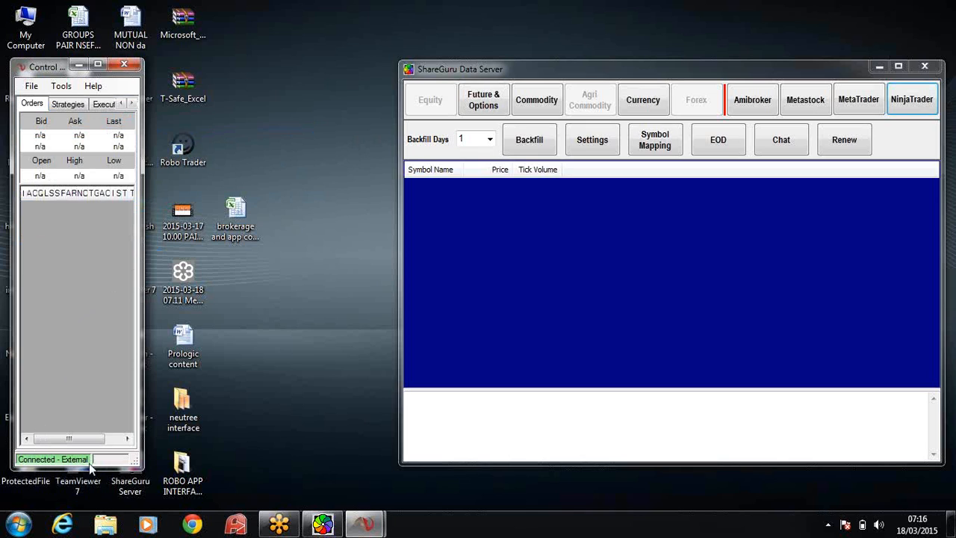
mouse_move(93, 245)
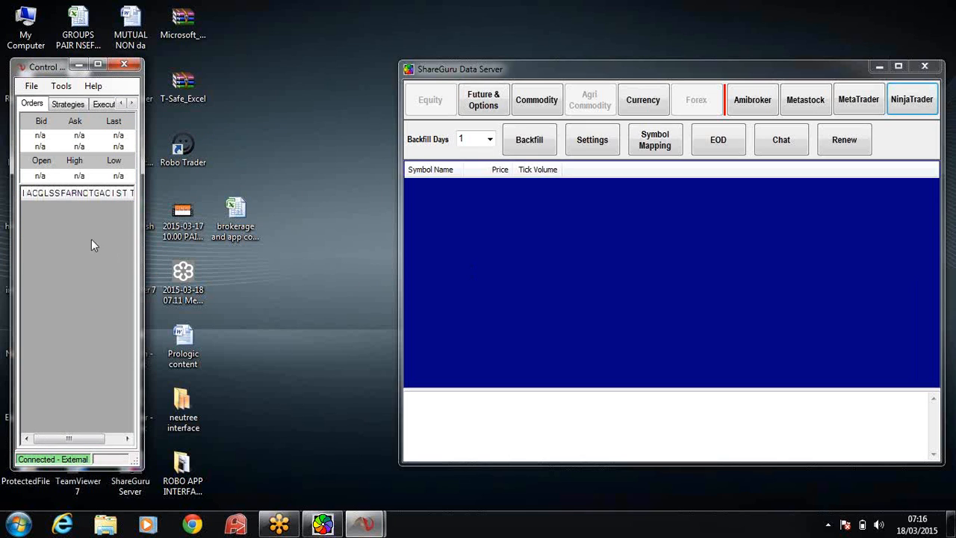
mouse_move(538, 266)
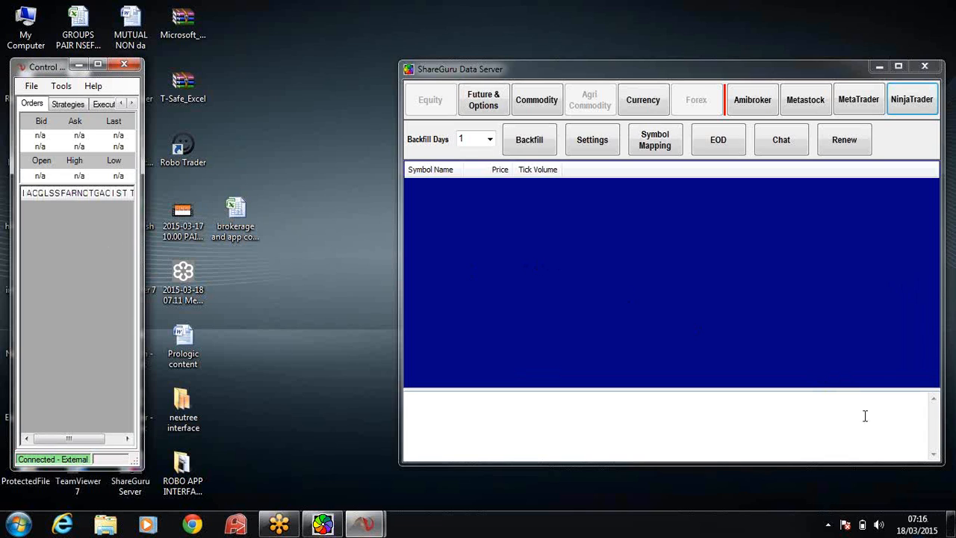
mouse_move(576, 248)
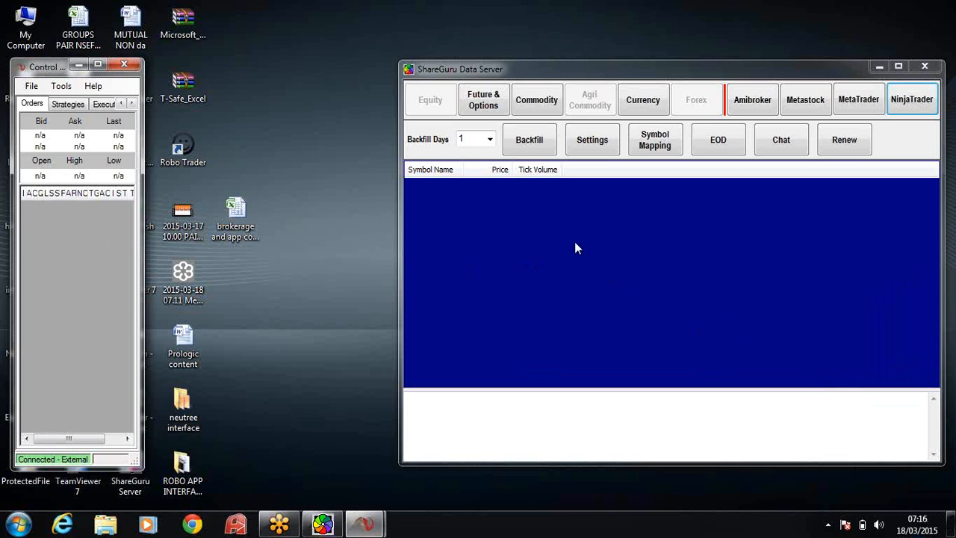
mouse_move(520, 229)
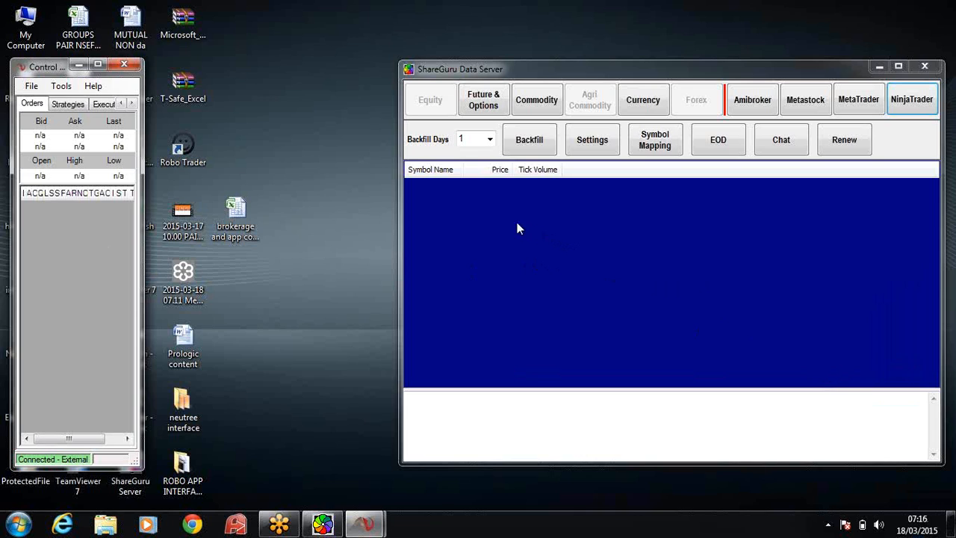
mouse_move(511, 224)
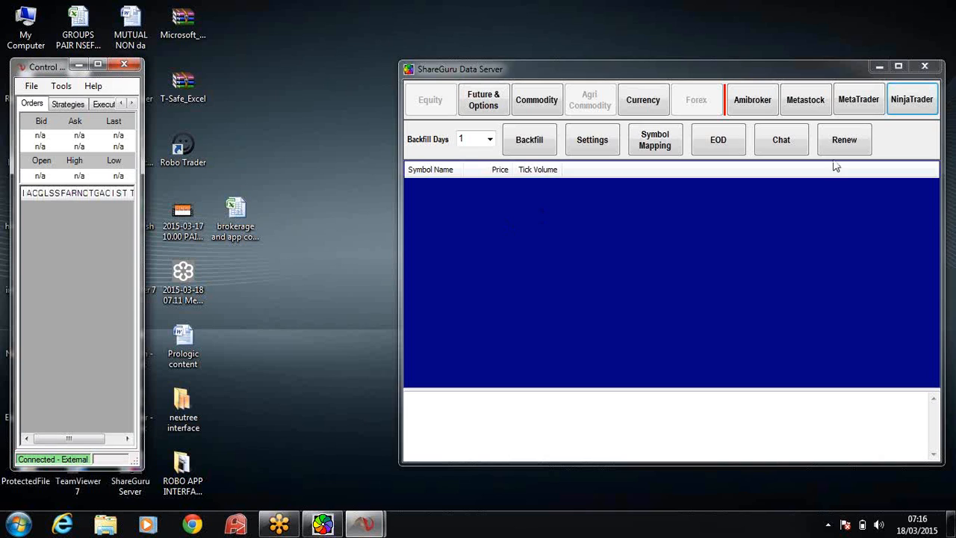
mouse_move(481, 207)
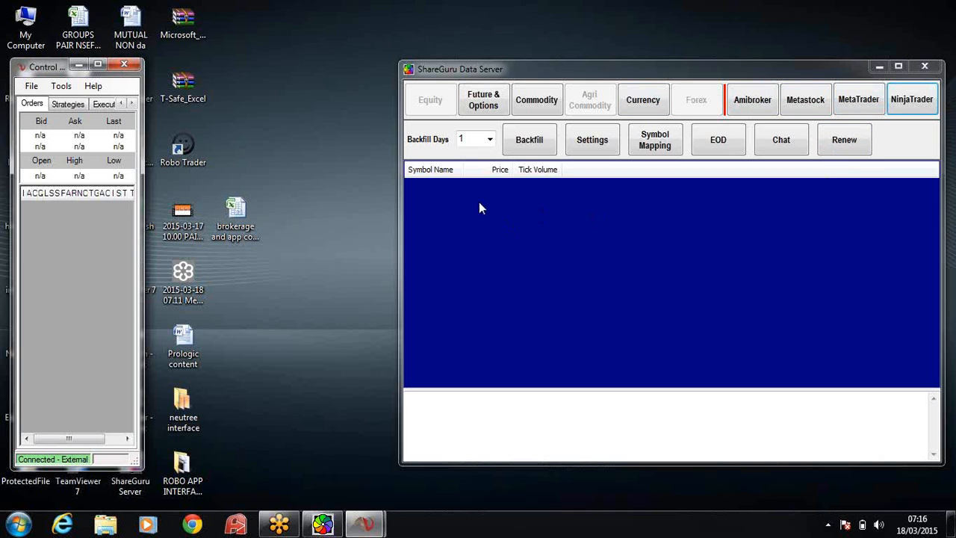
mouse_move(589, 233)
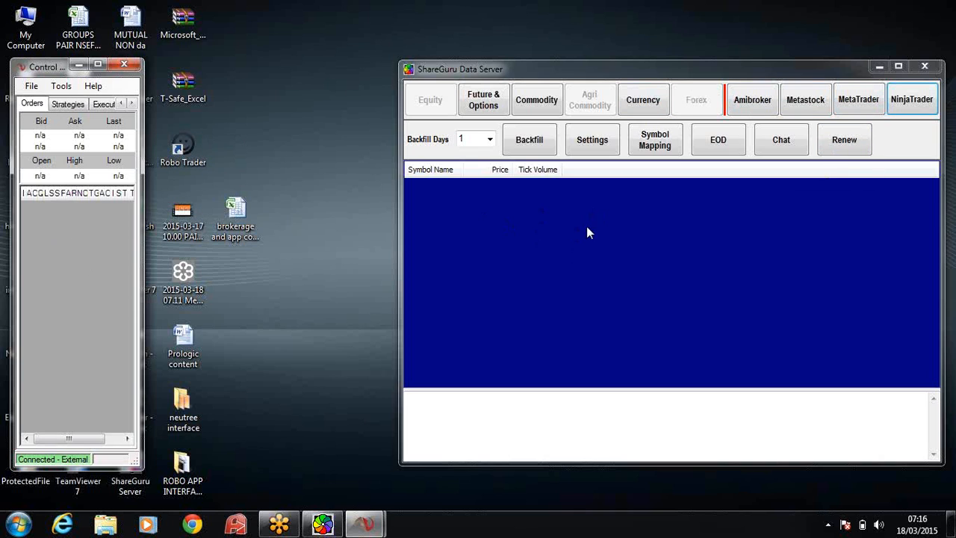
mouse_move(60, 247)
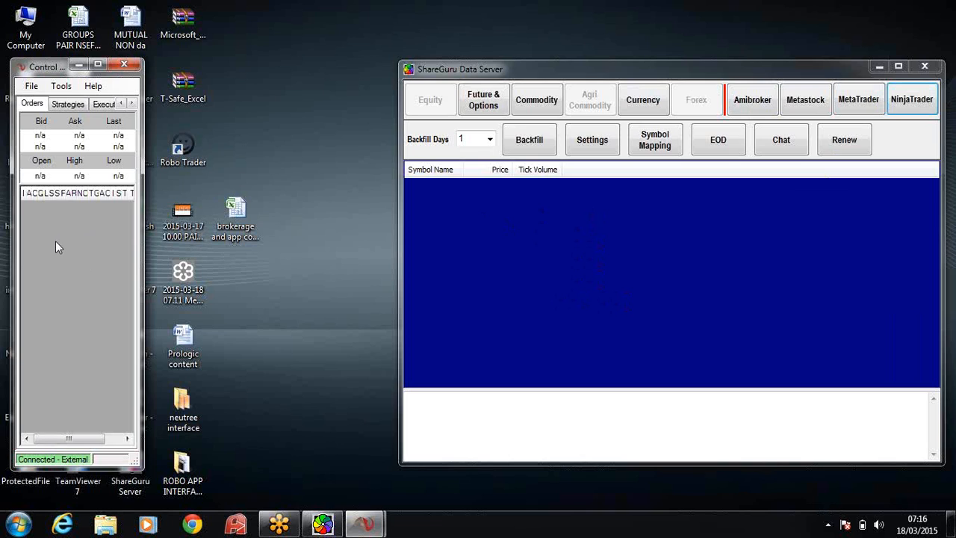
mouse_move(514, 185)
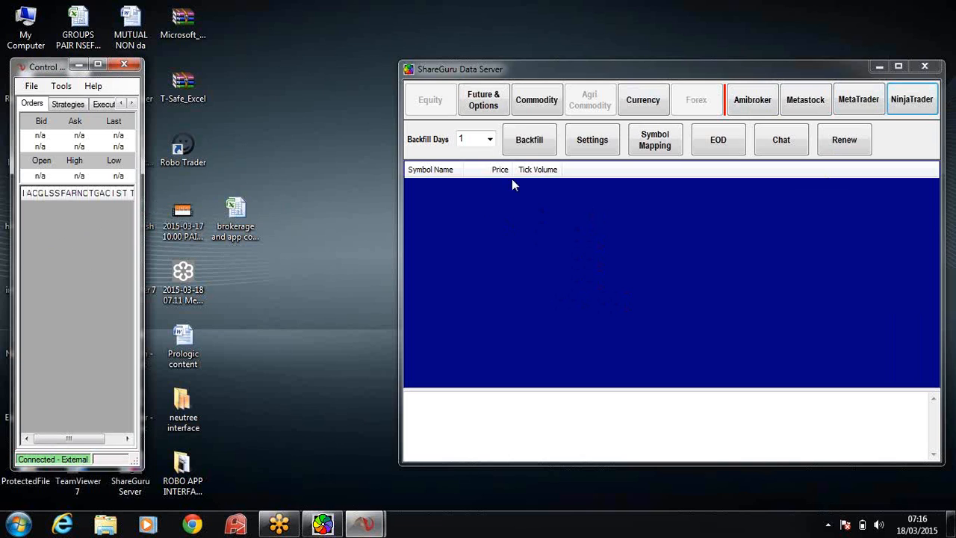
mouse_move(534, 149)
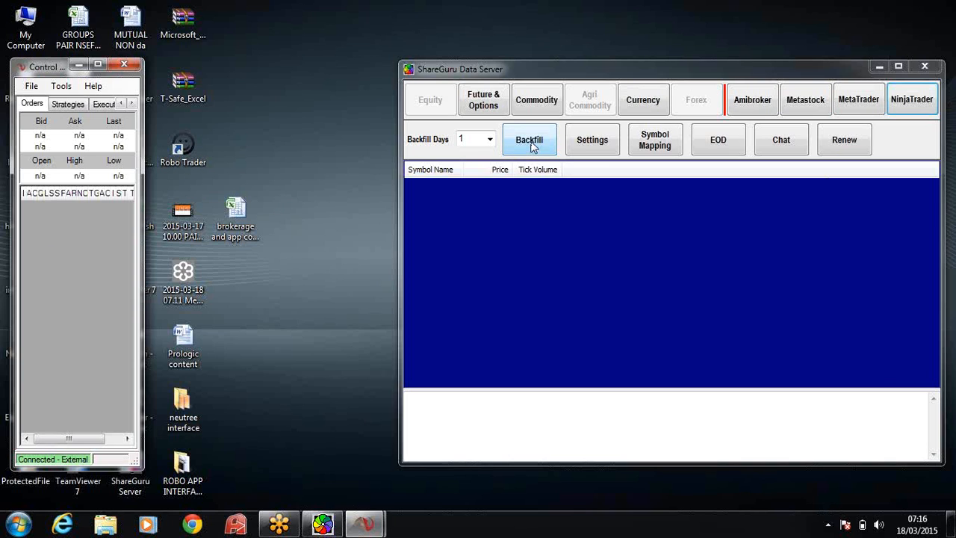
mouse_move(535, 153)
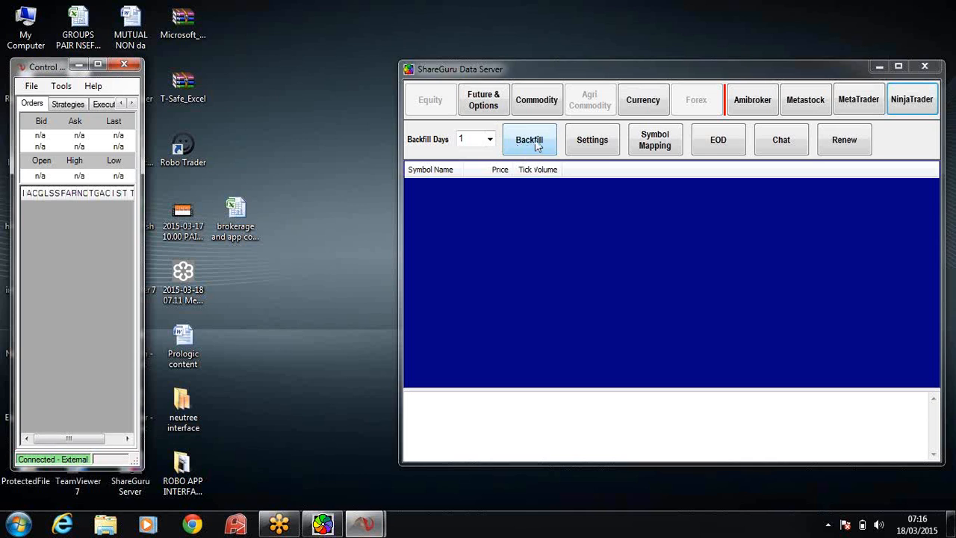
Load the COM:Watch-1 commodity watchlist into the Backfill window.
click(529, 141)
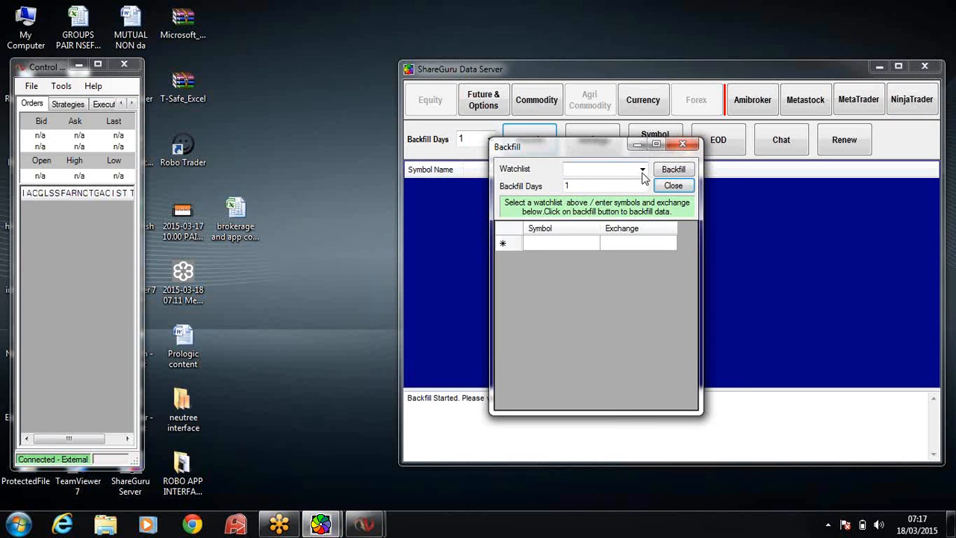
click(643, 169)
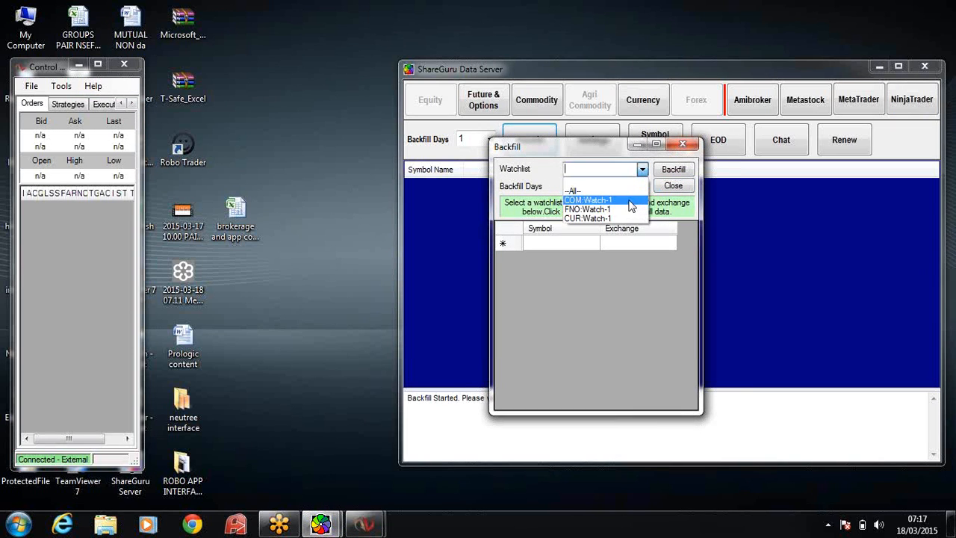
mouse_move(618, 209)
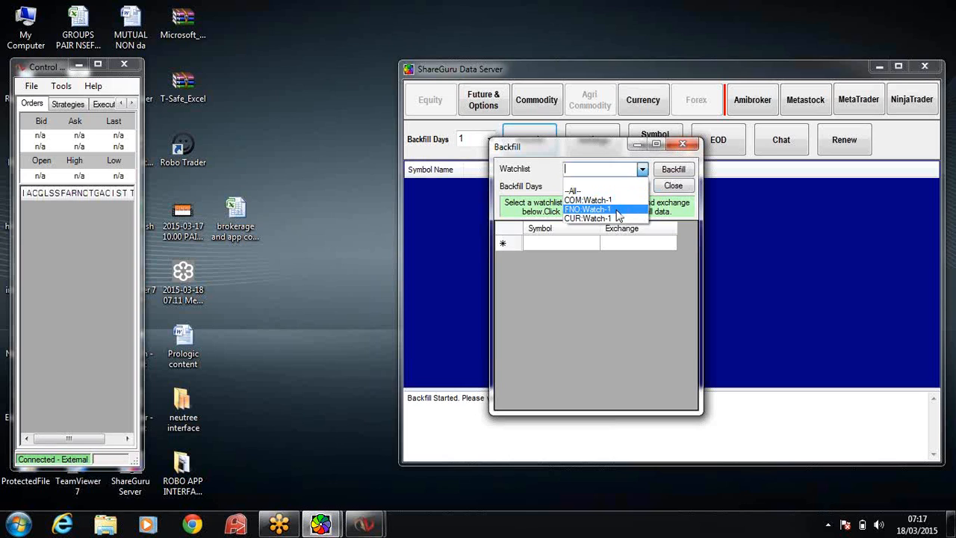
mouse_move(604, 218)
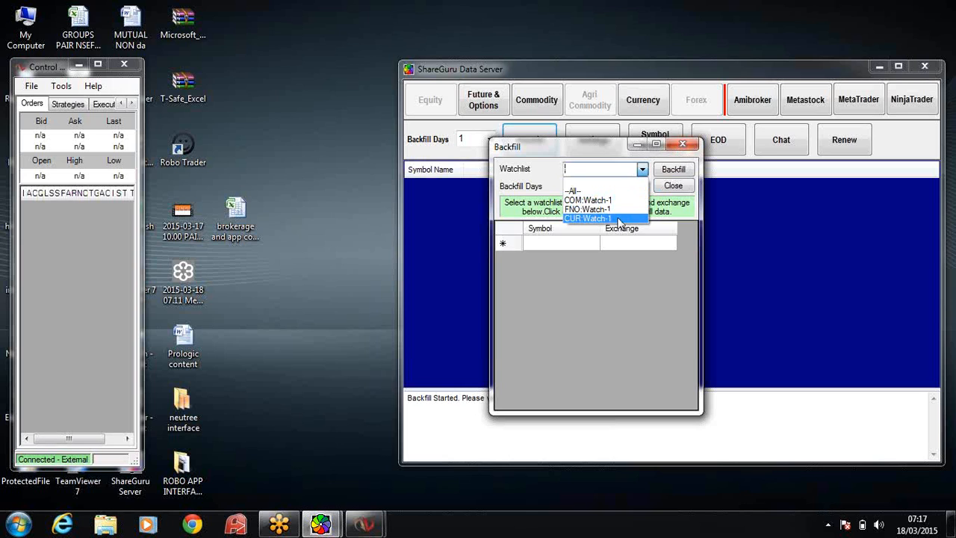
mouse_move(629, 203)
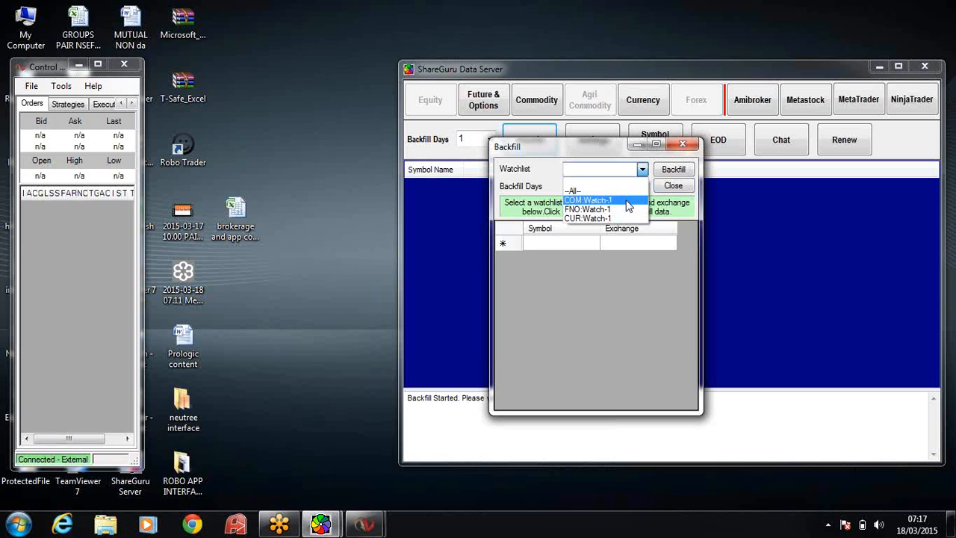
click(599, 197)
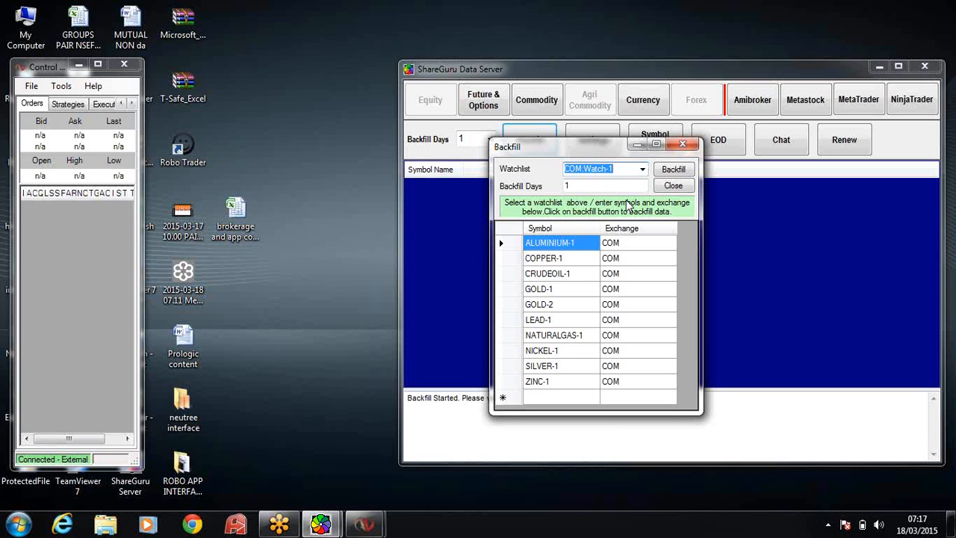
mouse_move(585, 257)
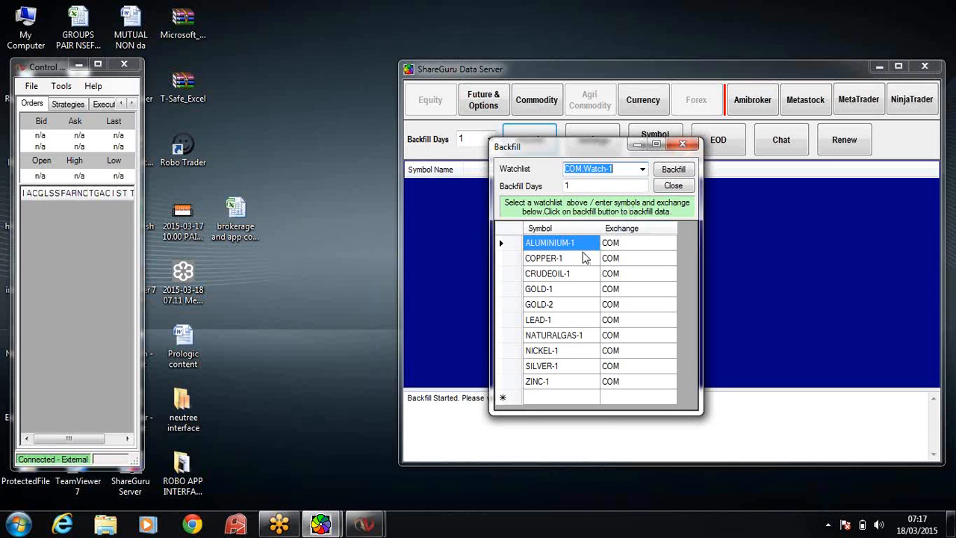
mouse_move(573, 245)
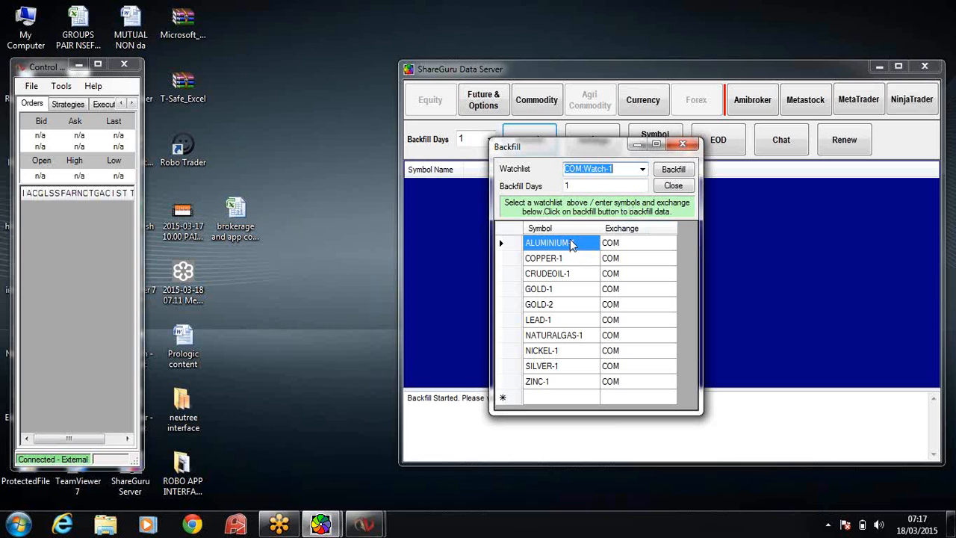
mouse_move(574, 246)
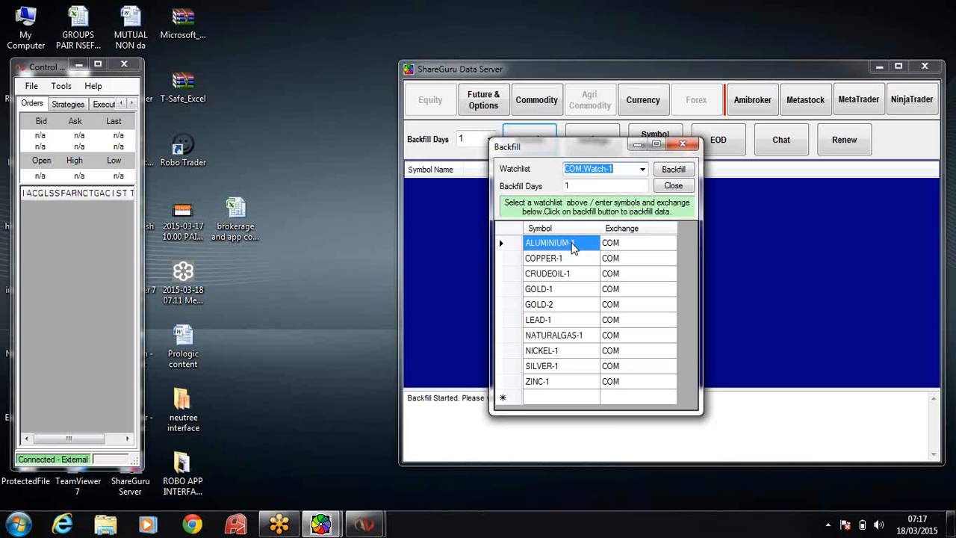
Rename the symbols without hyphens, e.g. ALUMINIUM1, COPPER1 and ZINC1.
double_click(550, 242)
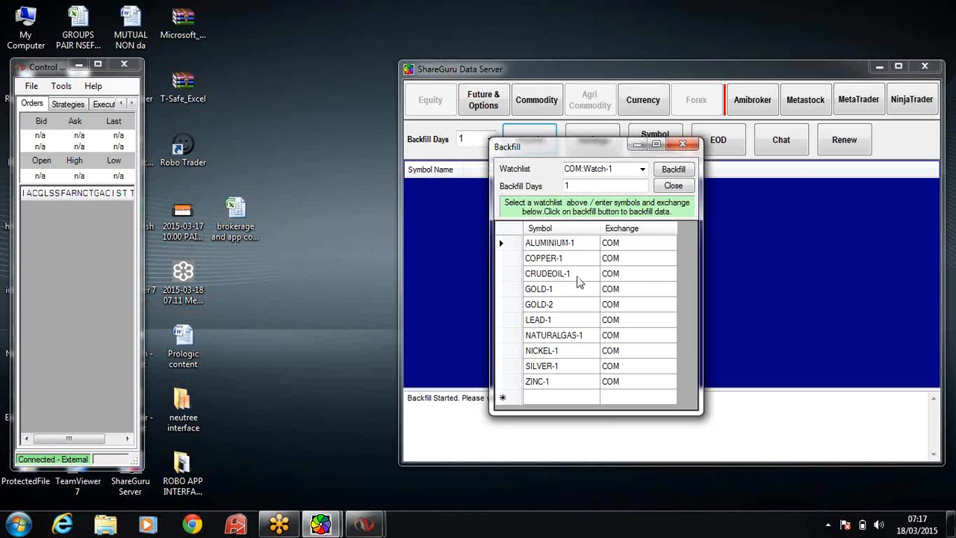
click(559, 242)
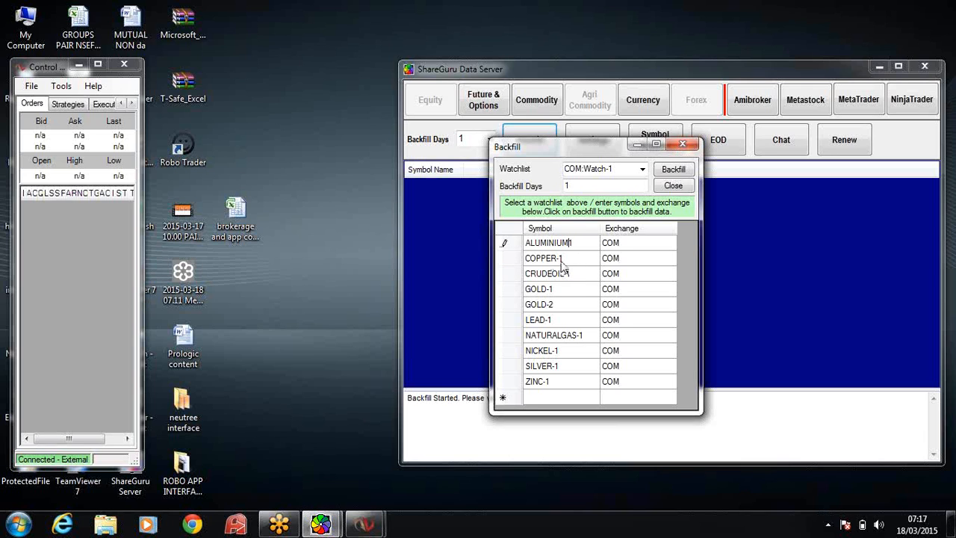
click(544, 257)
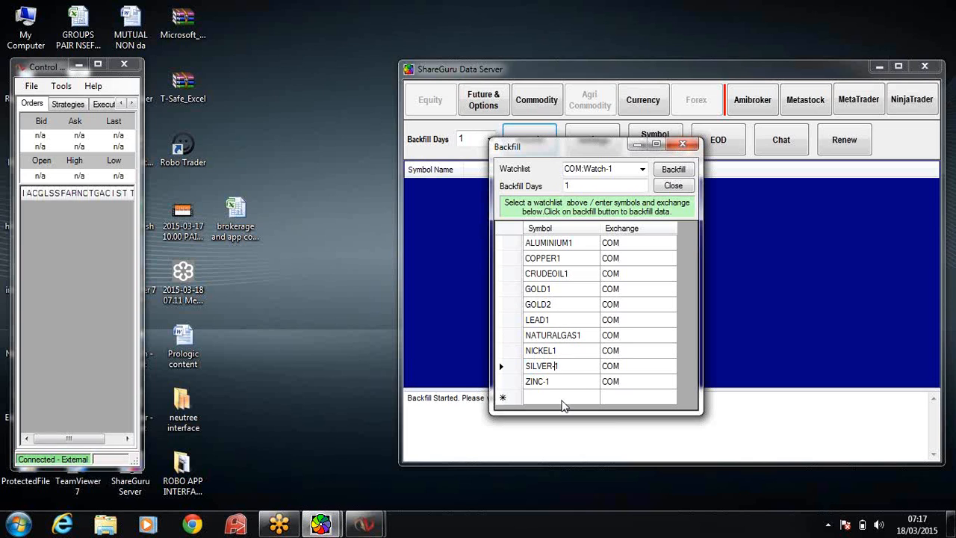
double_click(537, 381)
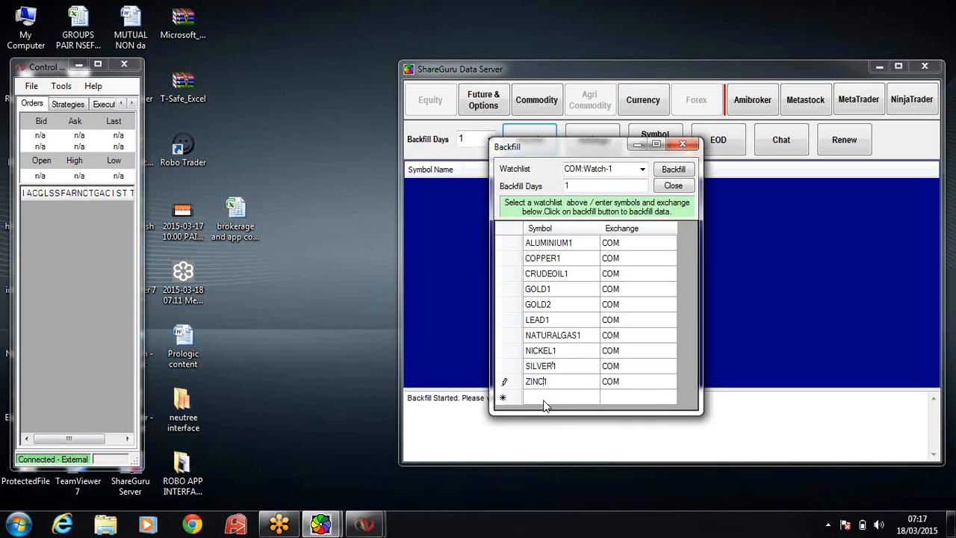
mouse_move(544, 404)
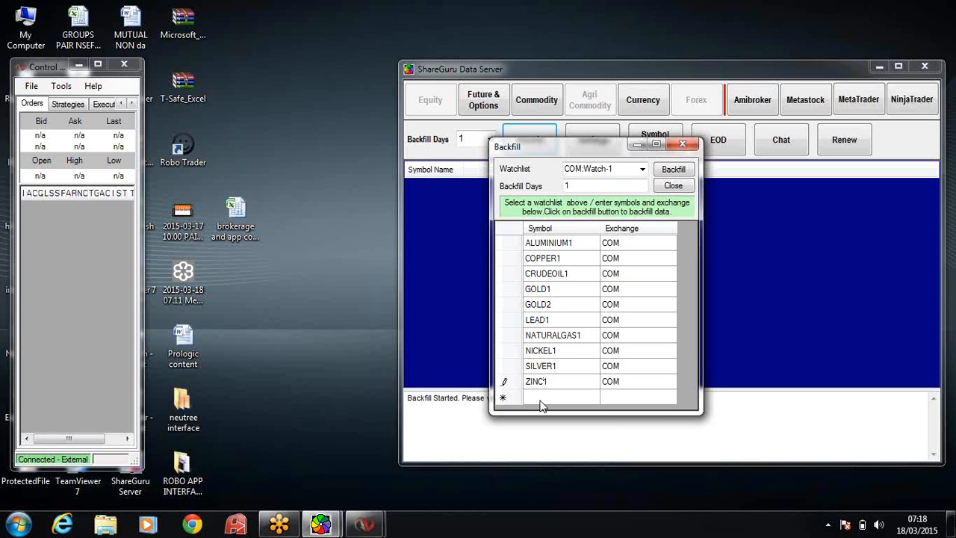
mouse_move(560, 314)
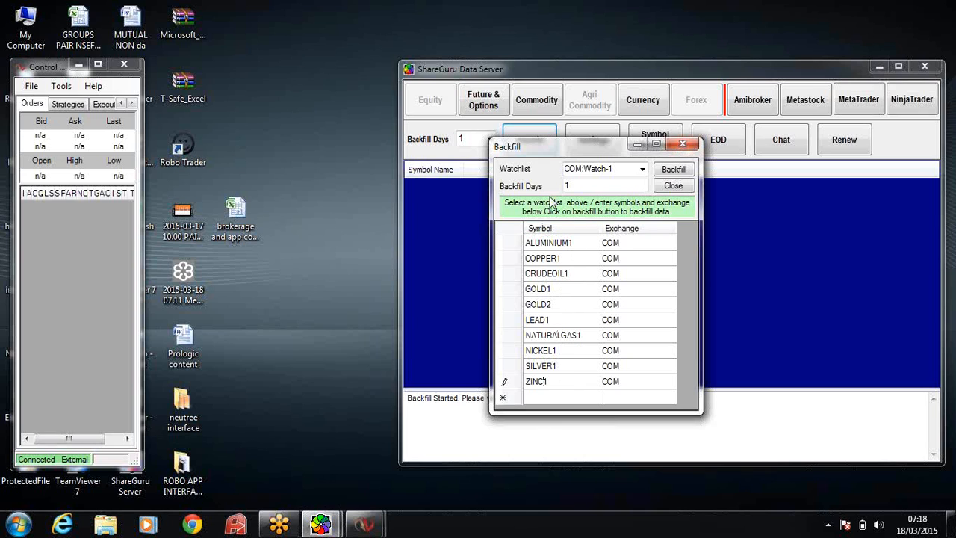
Set Backfill Days to 30 and run the backfill for the watchlist symbols.
click(559, 381)
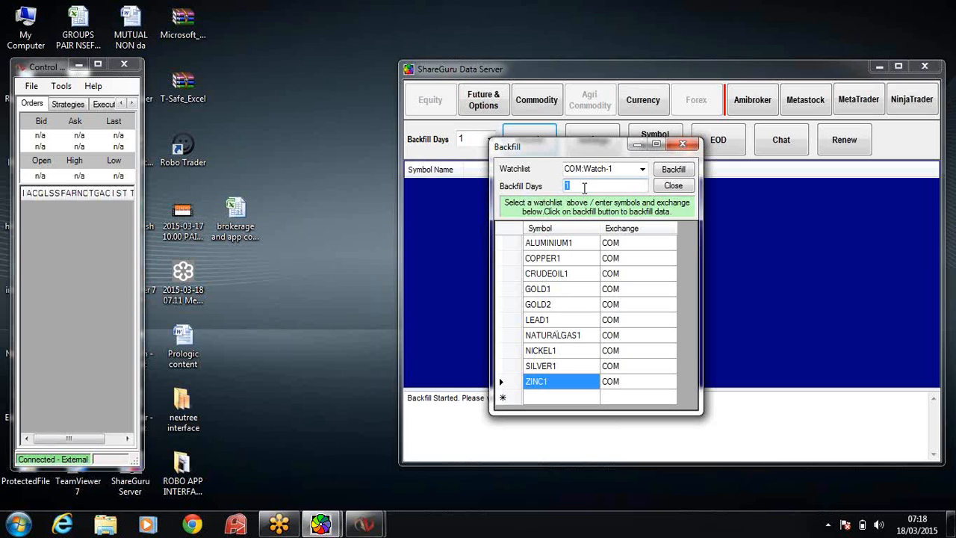
text(30)
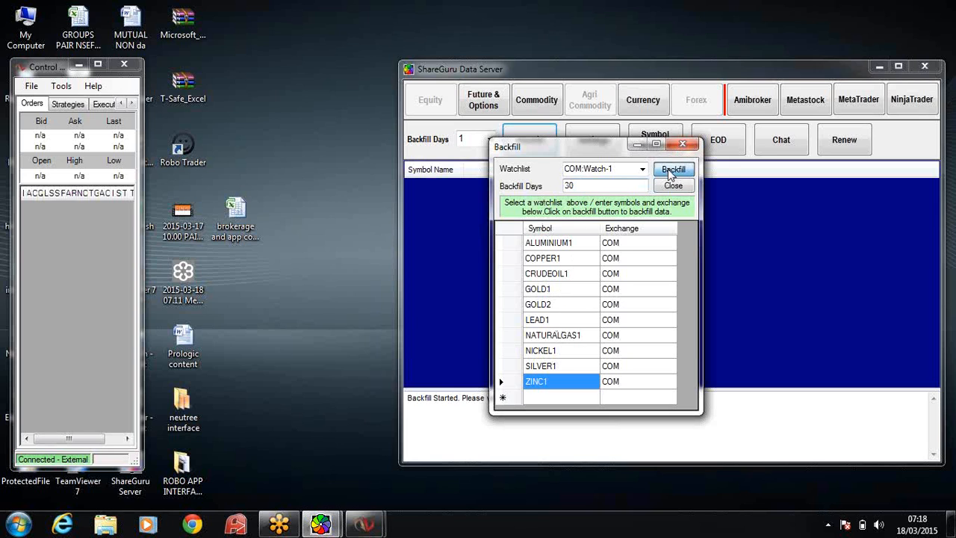
click(672, 185)
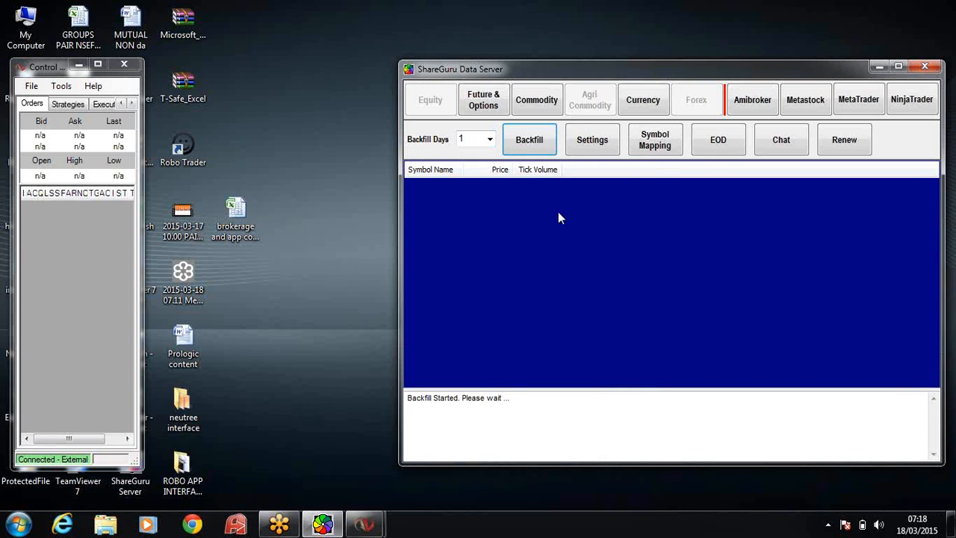
mouse_move(553, 224)
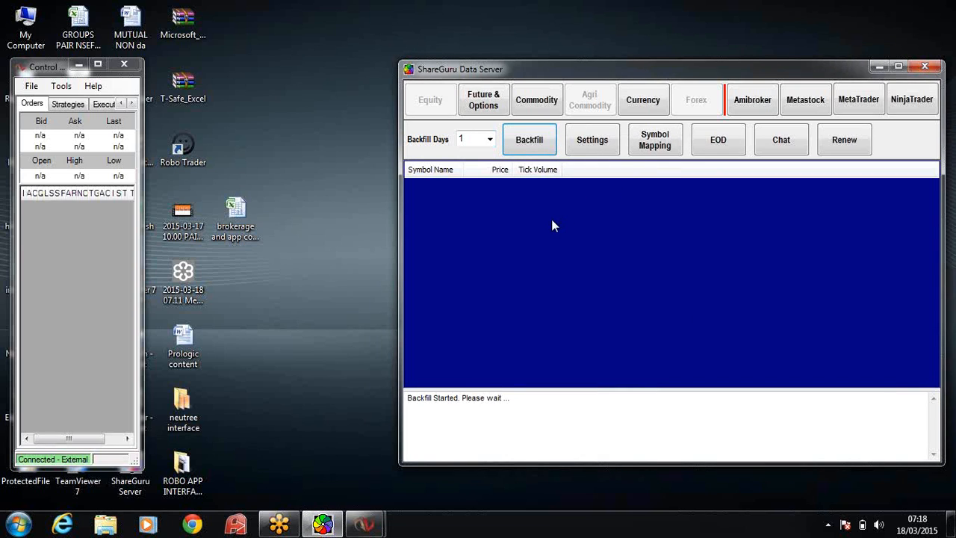
mouse_move(554, 227)
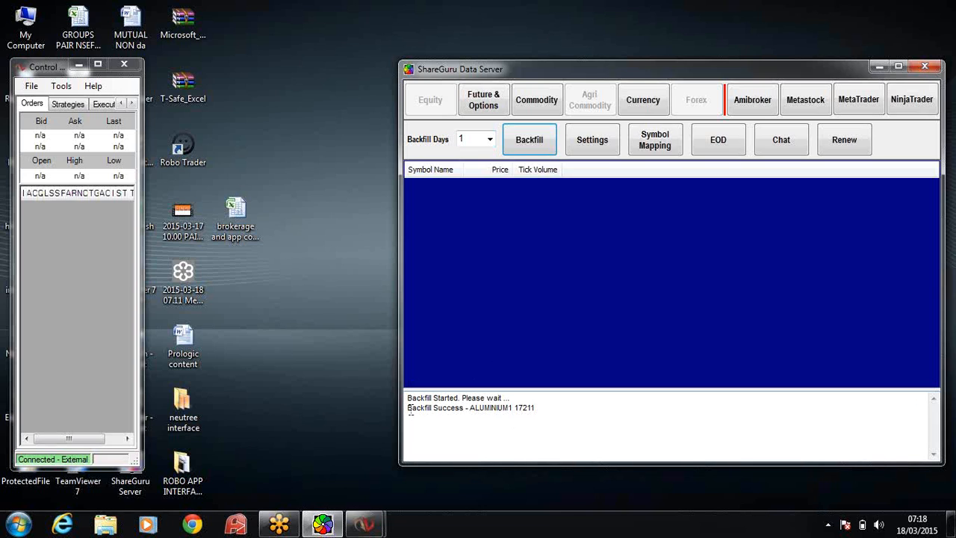
mouse_move(526, 411)
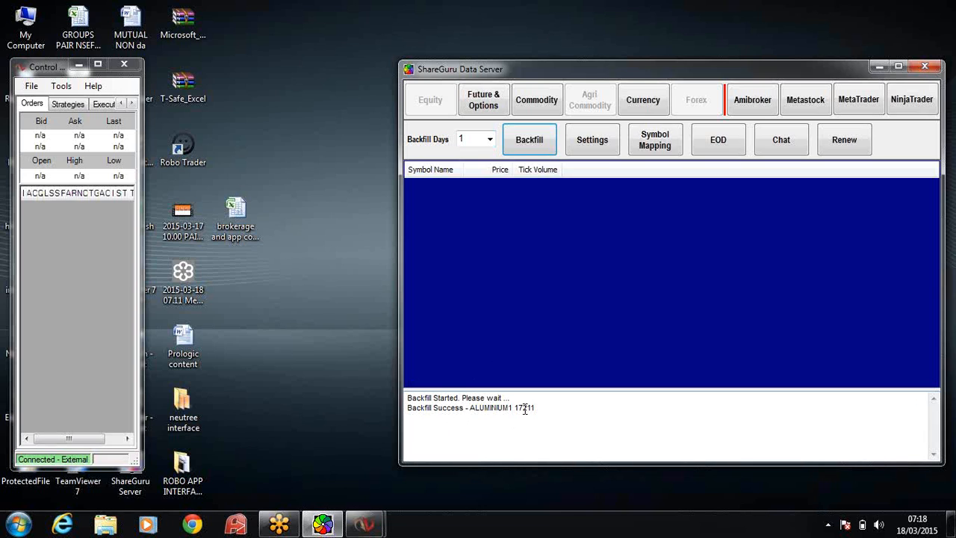
mouse_move(496, 420)
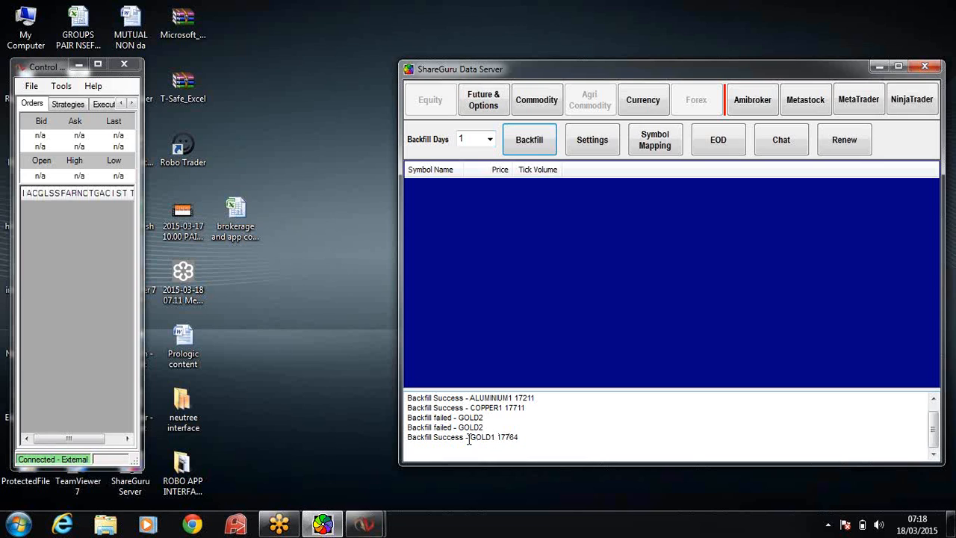
mouse_move(71, 180)
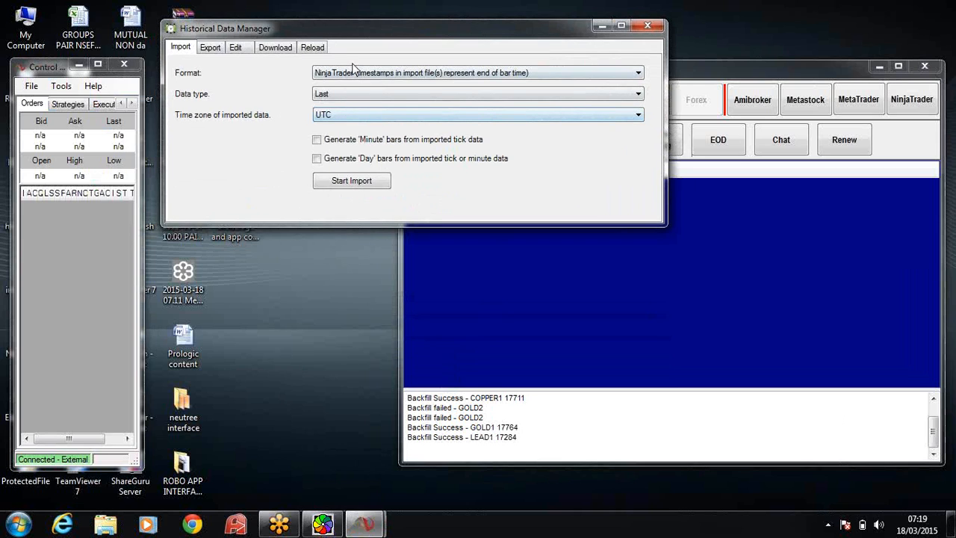
mouse_move(456, 121)
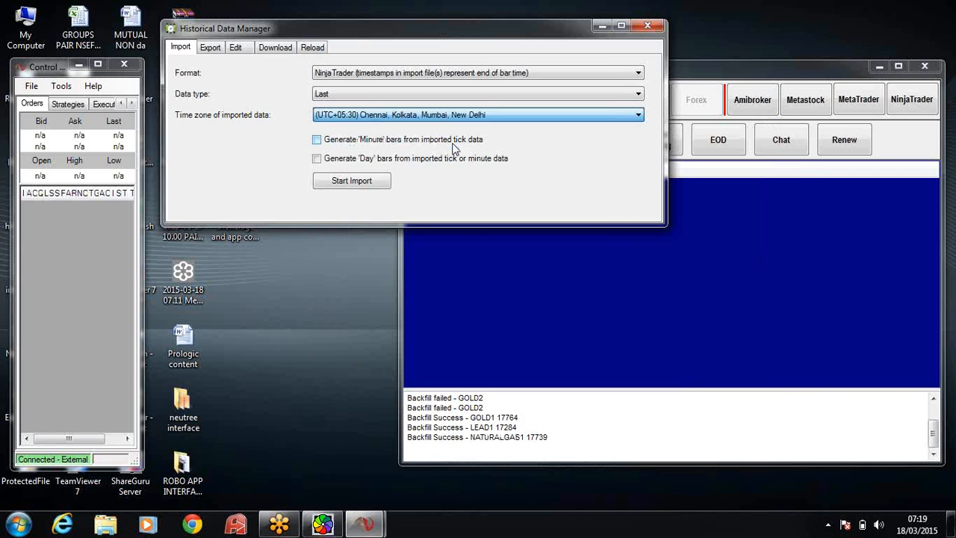
Enable generating minute and day bars, then start the historical data import.
click(317, 140)
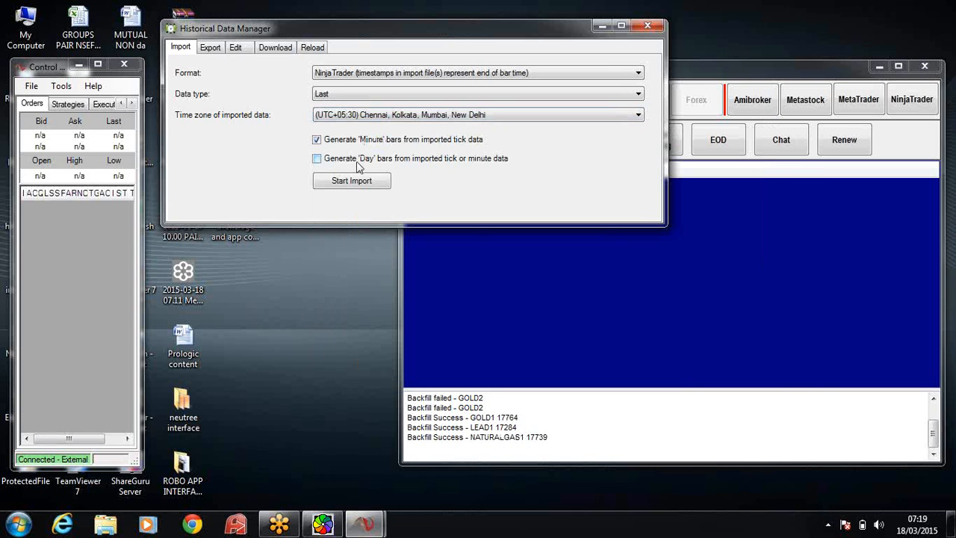
click(317, 158)
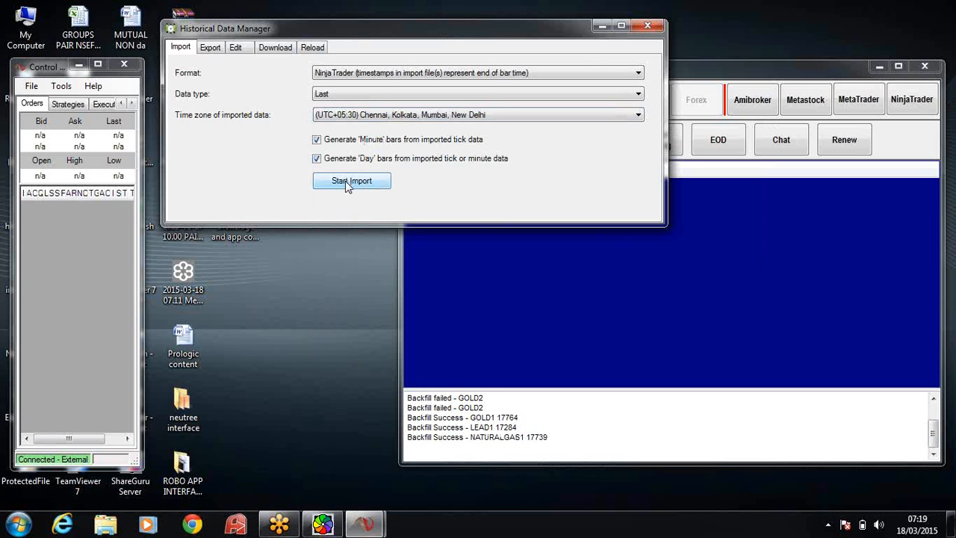
click(352, 181)
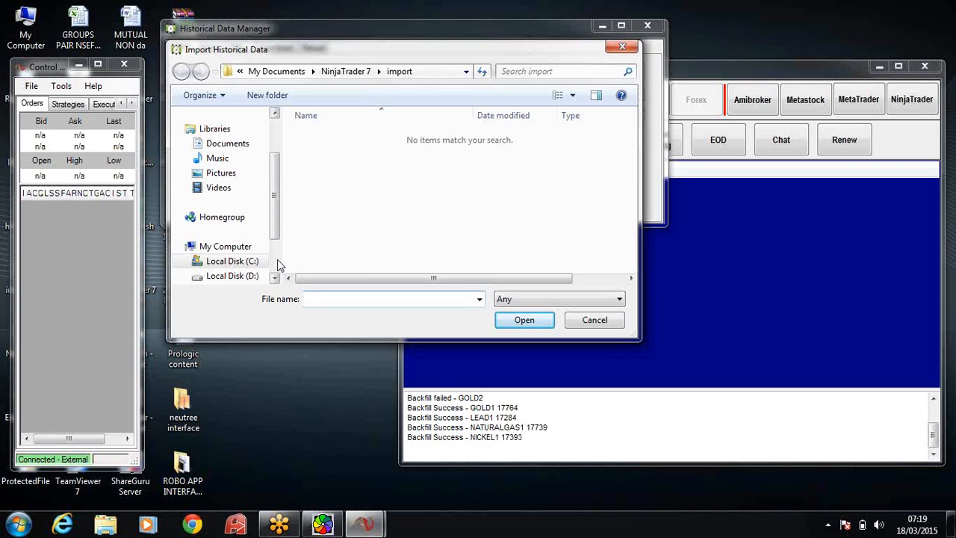
Browse to C:\Program Files (x86)\ShareGuru Server\NTImportDir.
click(233, 260)
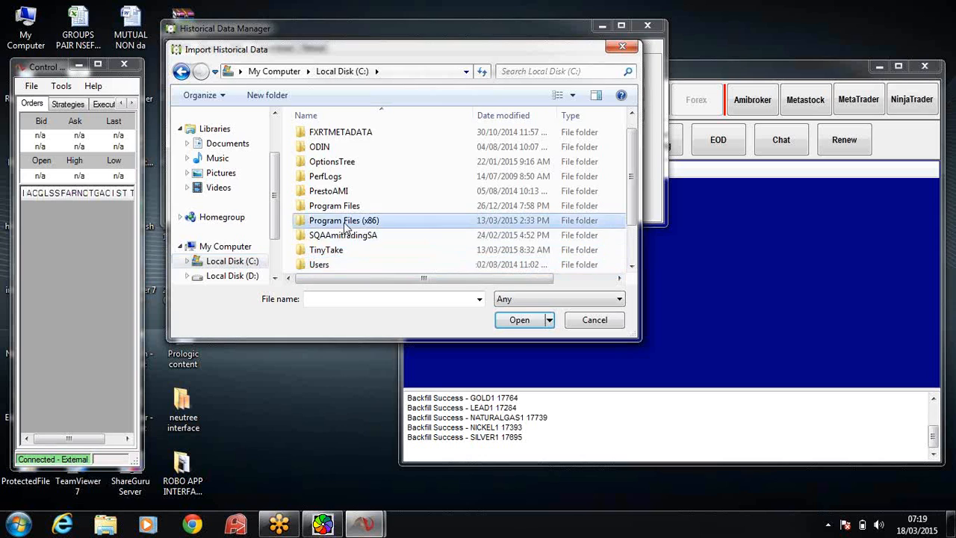
double_click(340, 220)
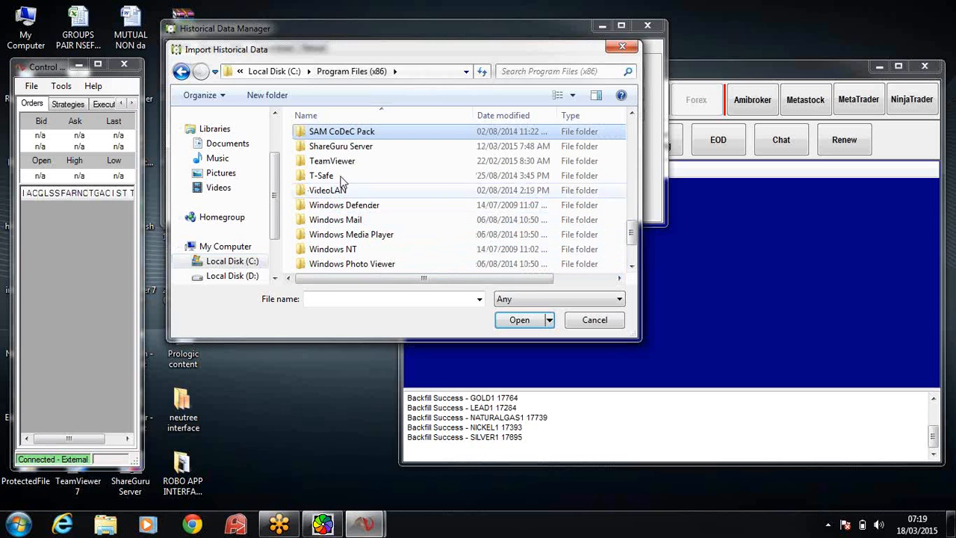
double_click(341, 146)
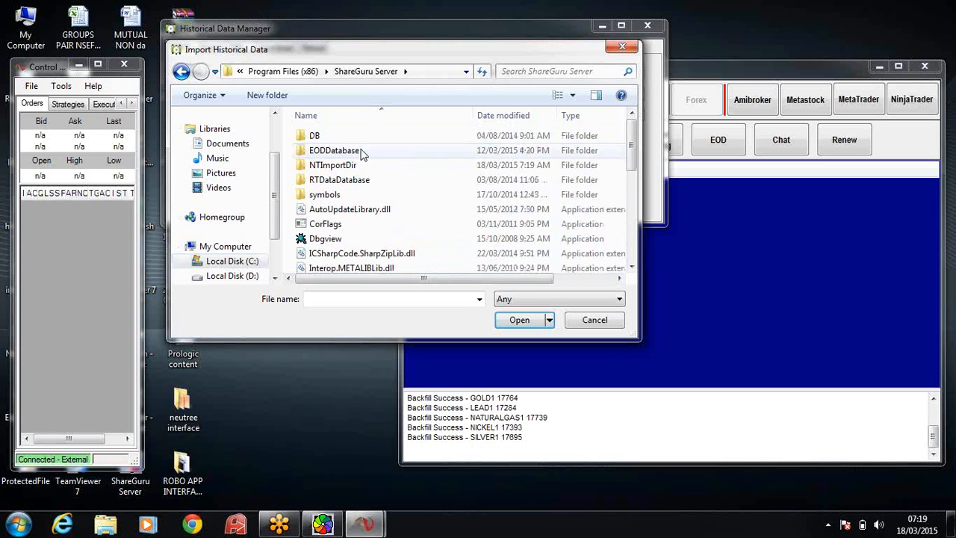
double_click(332, 164)
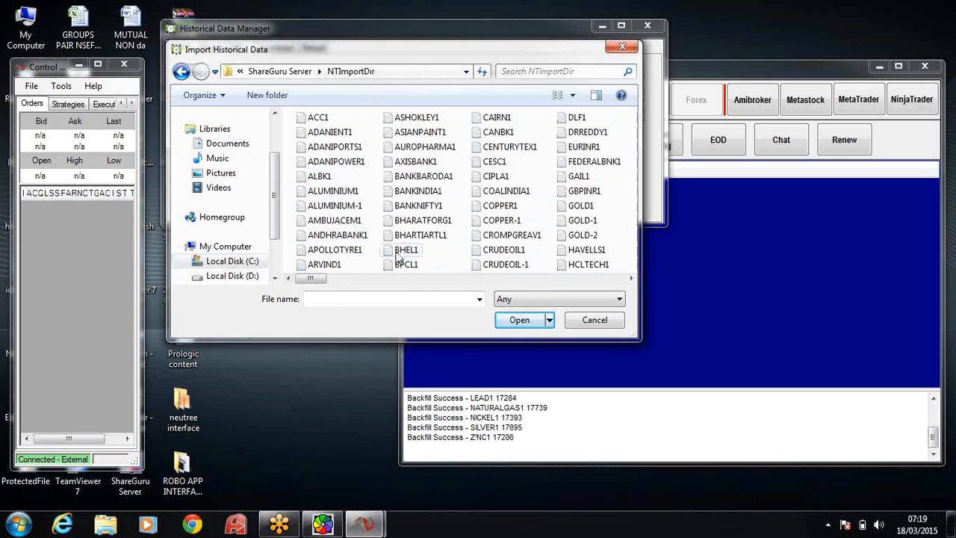
Select ALUMINIUM1, COPPER1, CRUDEOIL1 and other commodity files and load them for import.
click(329, 191)
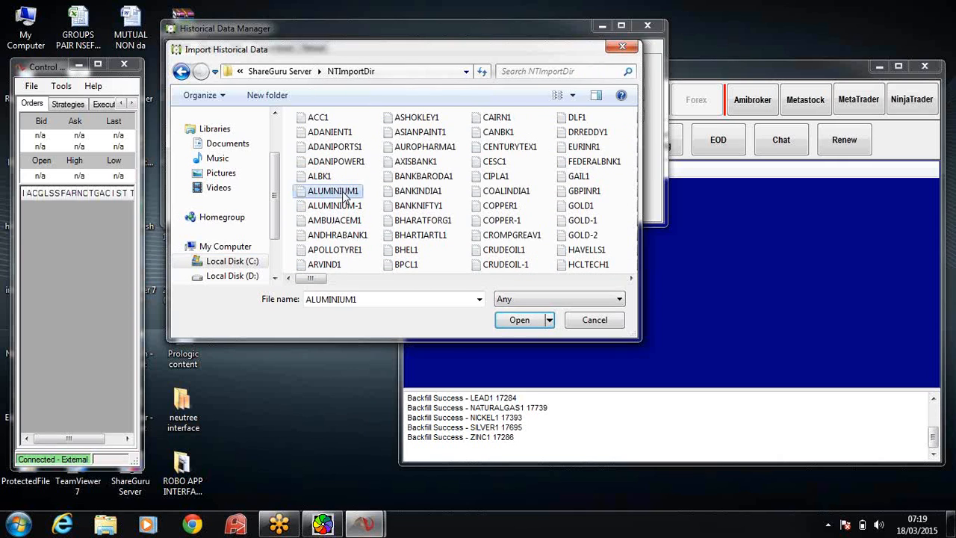
mouse_move(421, 235)
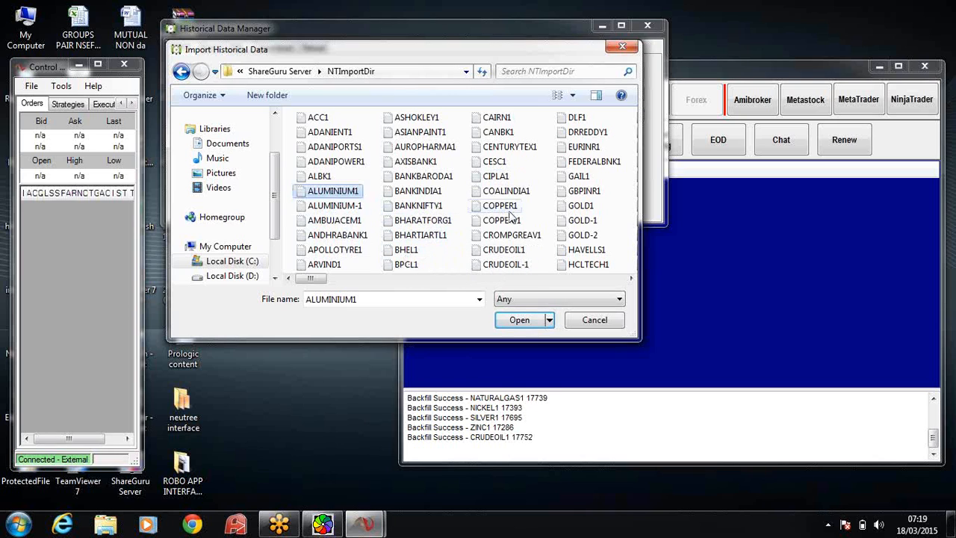
click(500, 207)
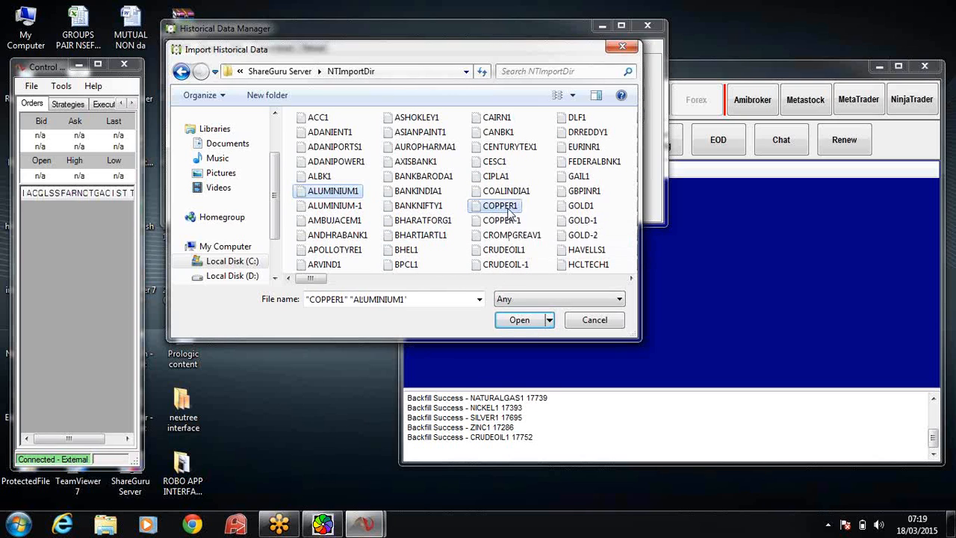
click(499, 248)
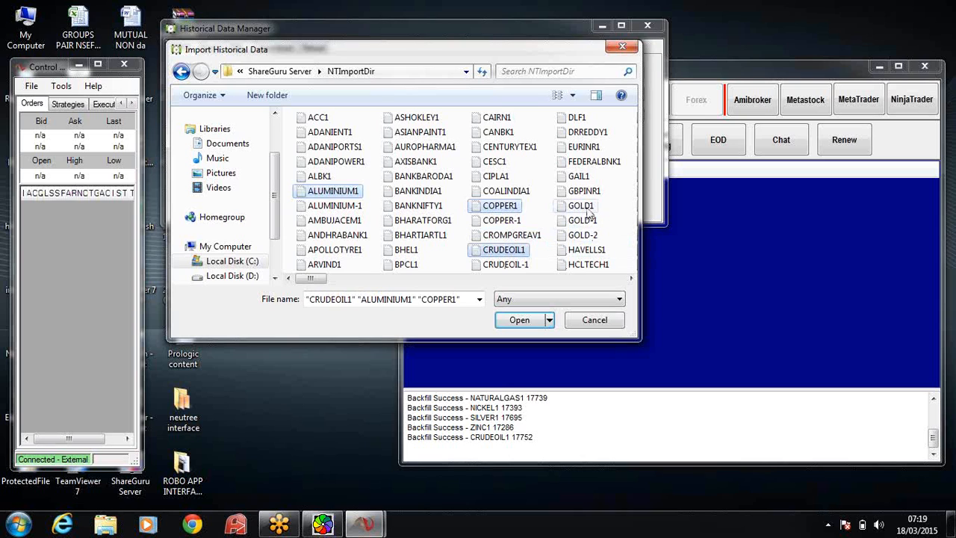
click(580, 206)
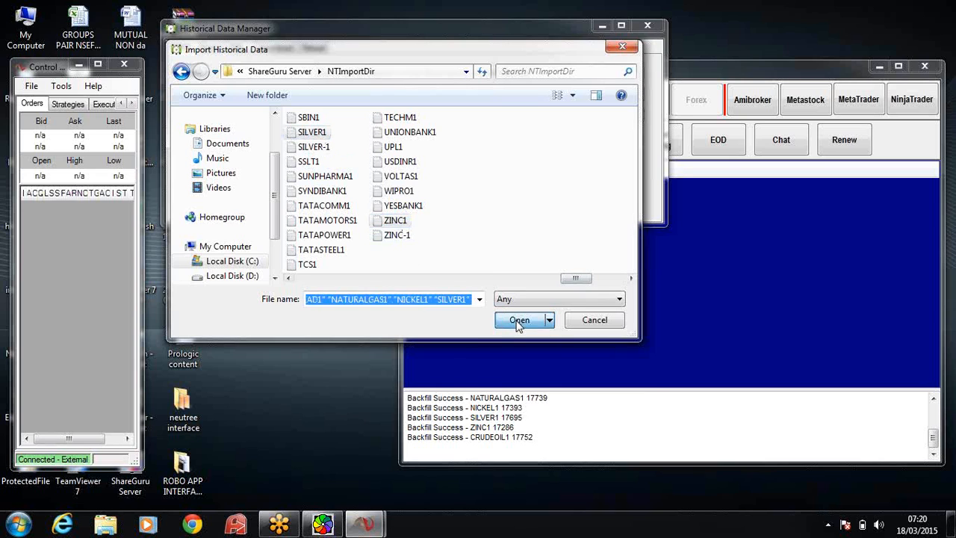
click(520, 320)
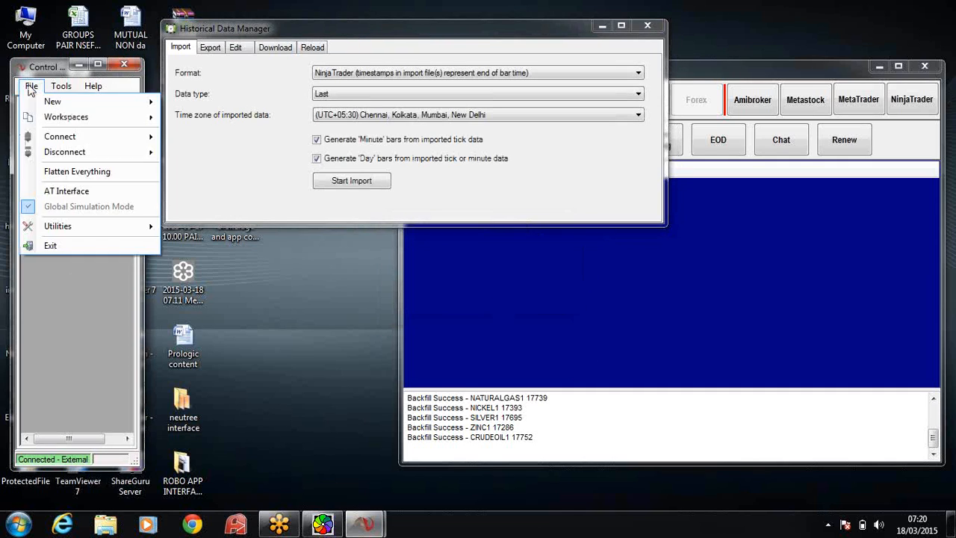
mouse_move(32, 98)
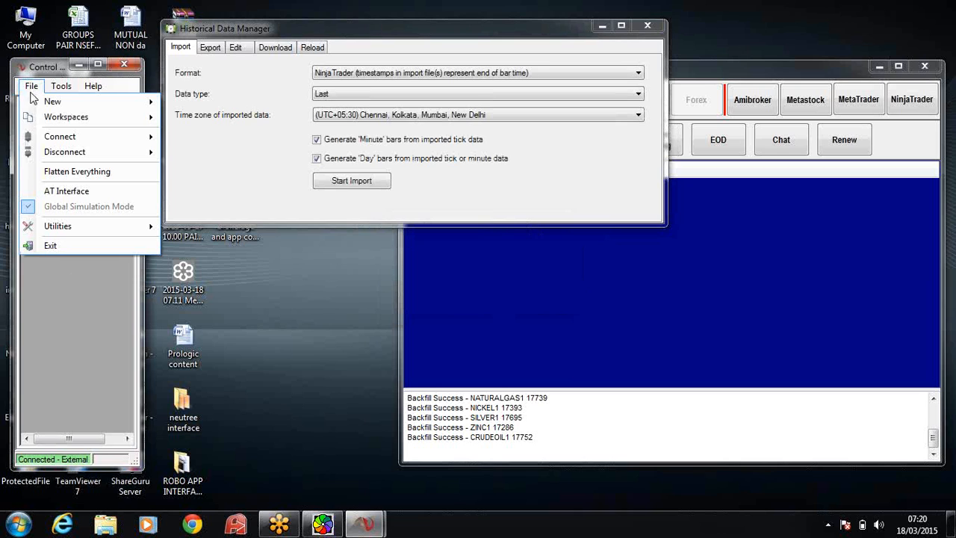
Create a new 10-minute chart of ALUMINIUM1 from File > New > Chart.
click(33, 85)
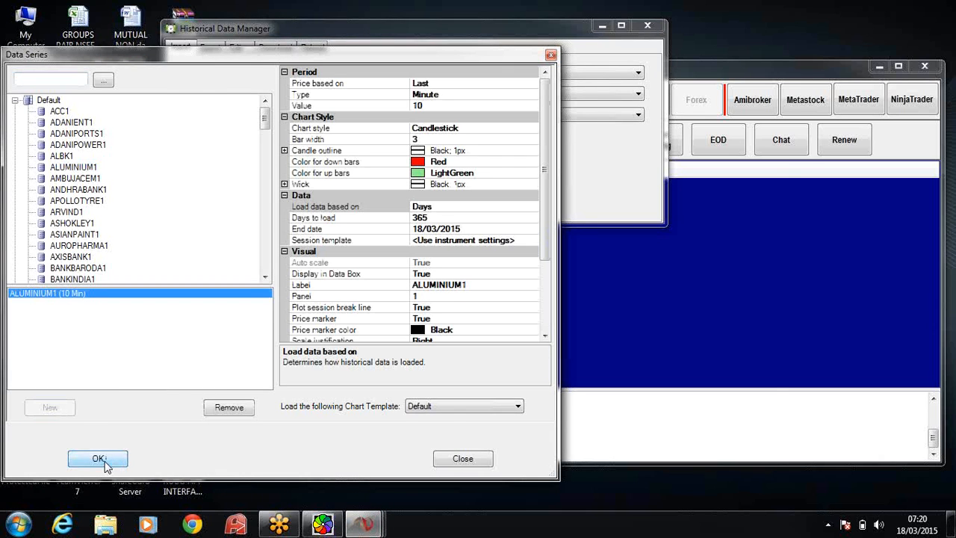
click(89, 457)
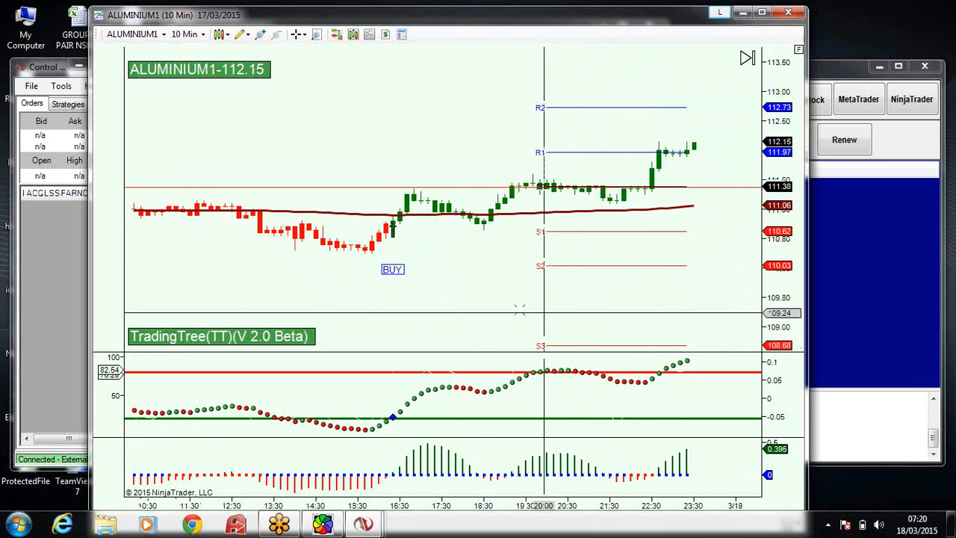
mouse_move(386, 216)
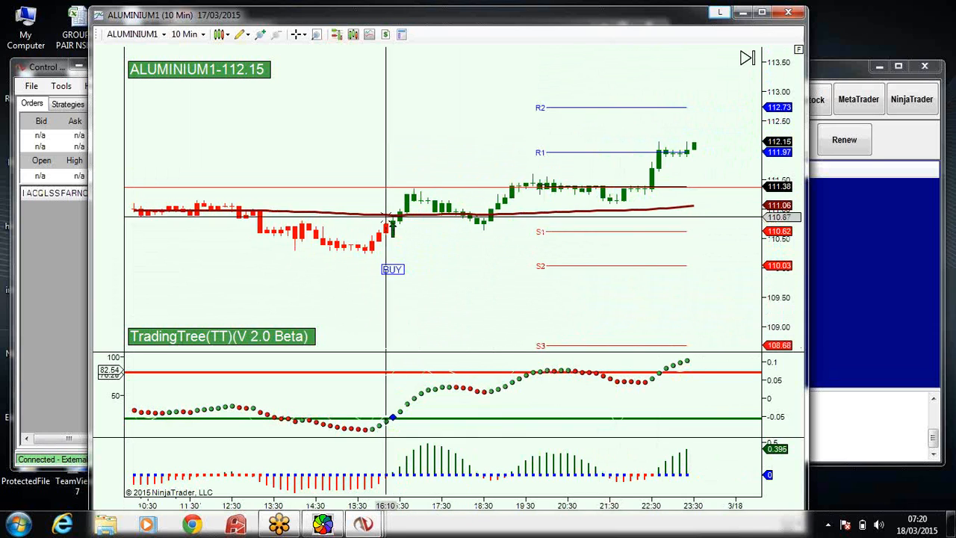
mouse_move(672, 200)
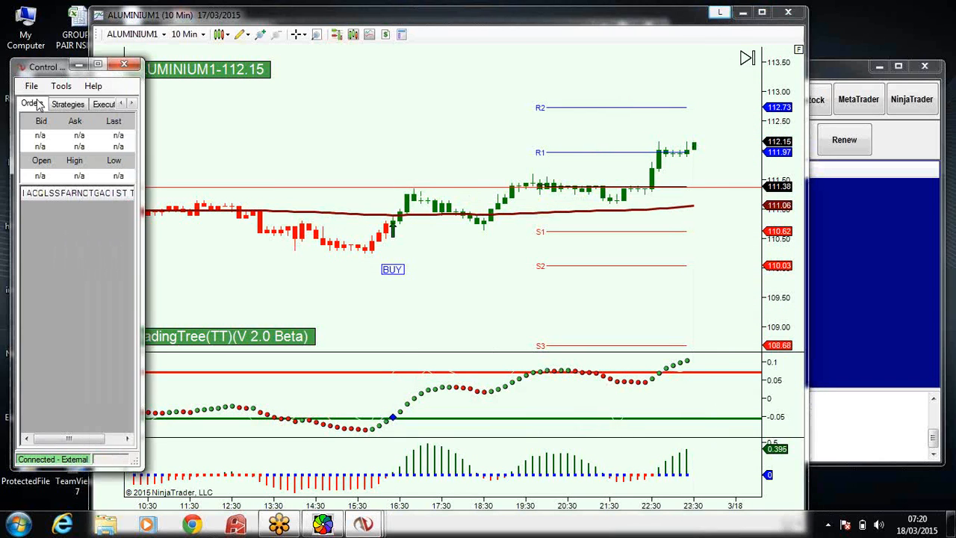
Open 10-minute charts for COPPER1, CRUDEOIL1 and GOLD1.
click(35, 85)
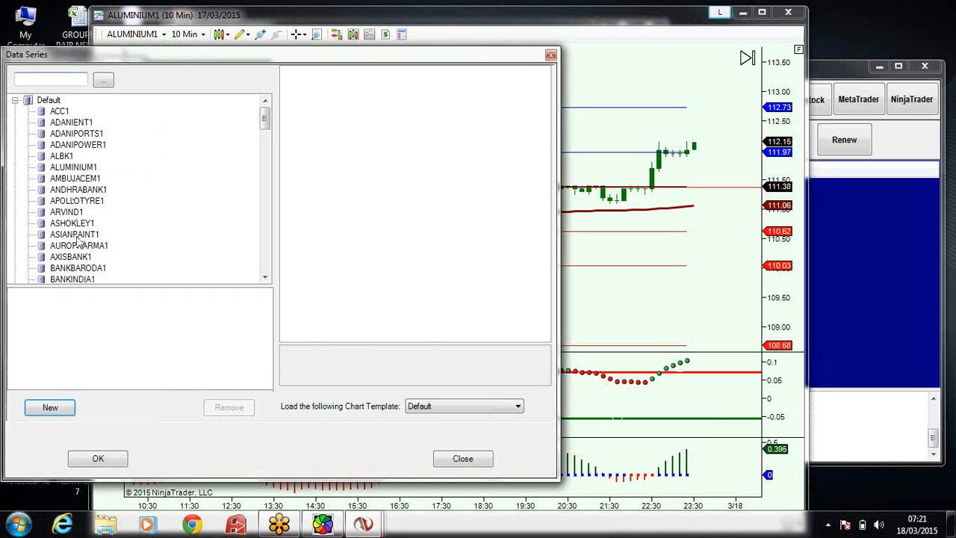
click(68, 233)
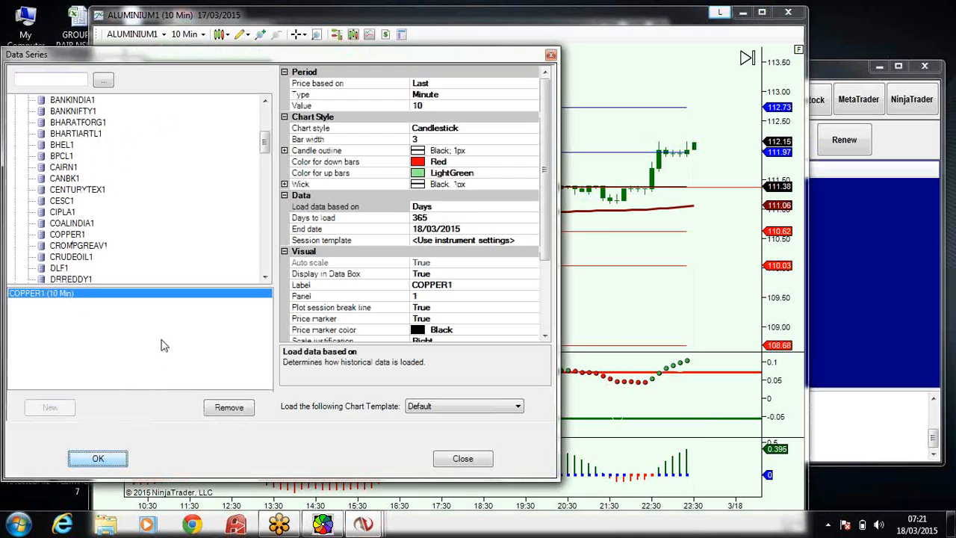
click(99, 457)
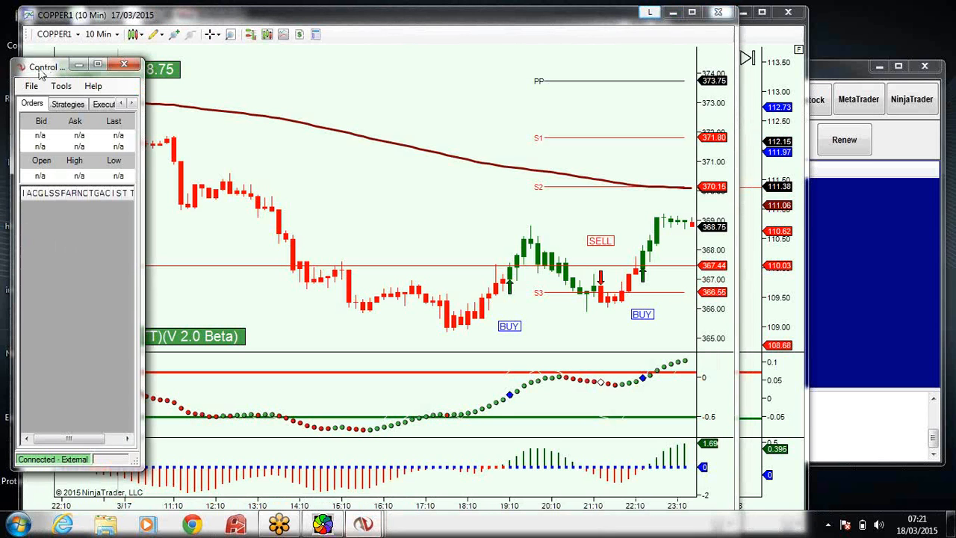
click(30, 85)
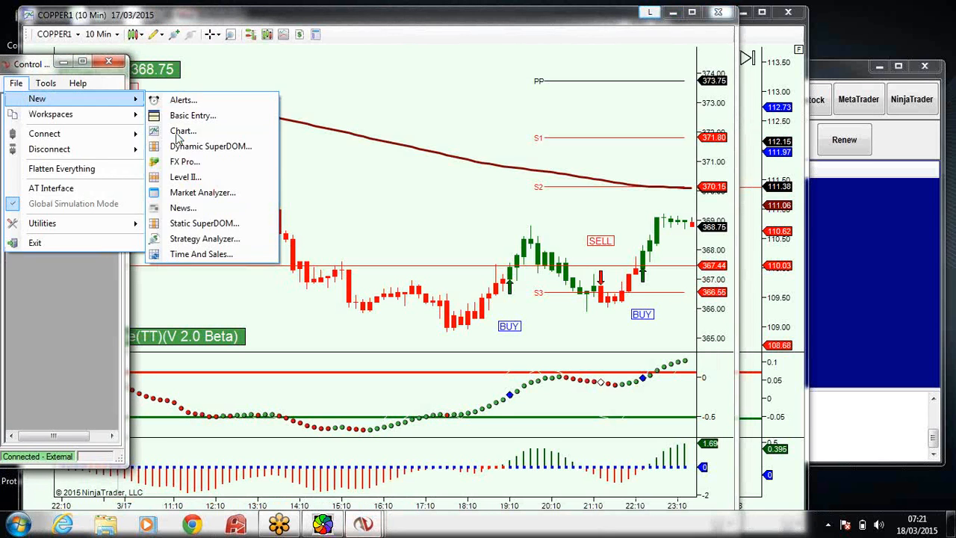
click(182, 132)
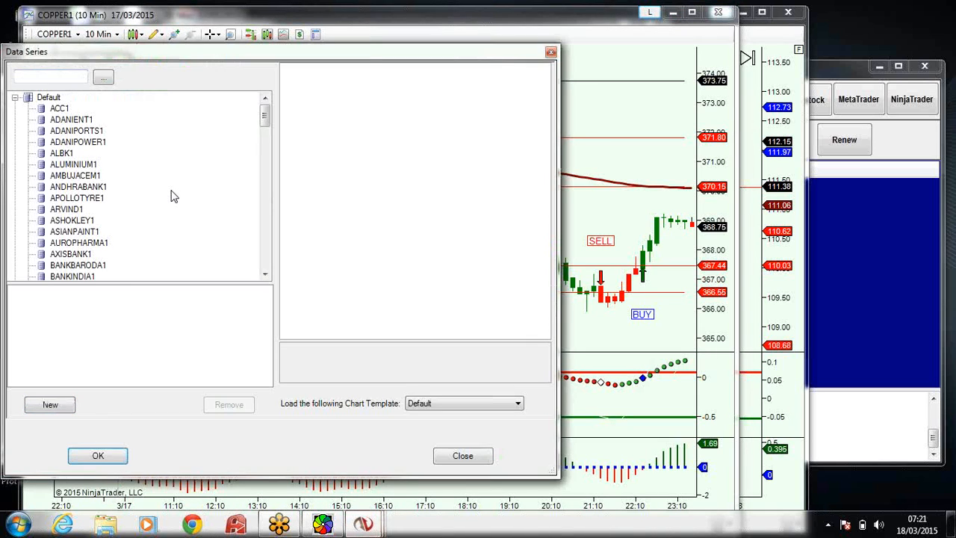
click(60, 265)
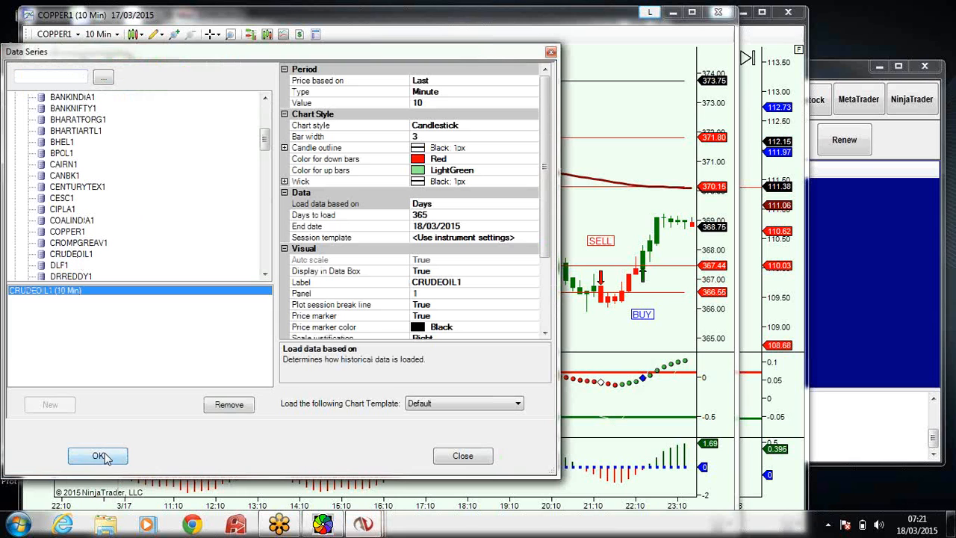
click(99, 455)
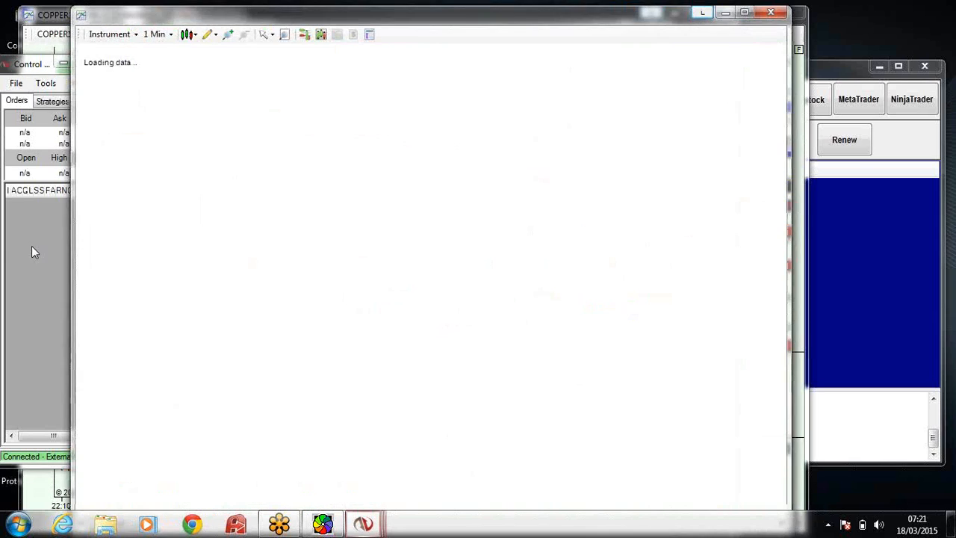
click(15, 84)
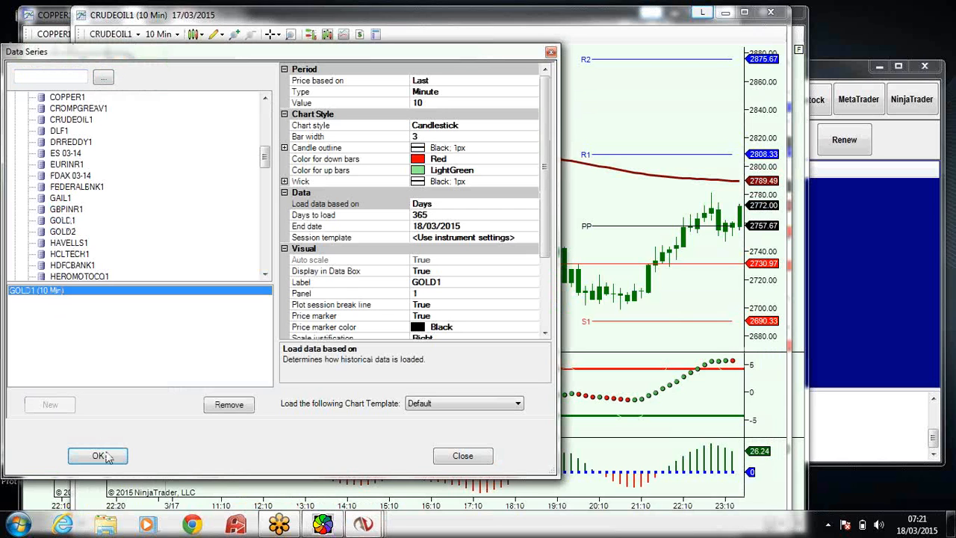
click(99, 456)
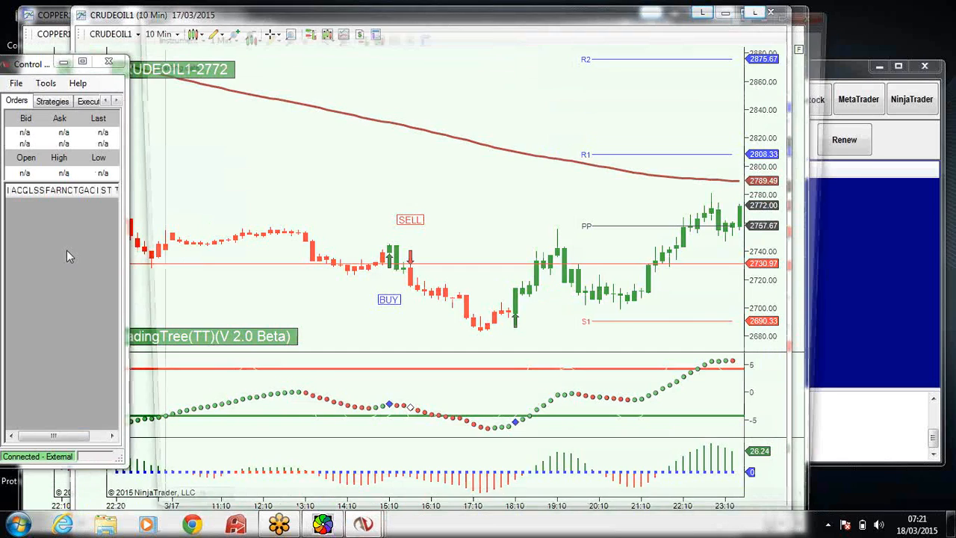
Open 10-minute charts for LEAD1, NICKEL1 and SILVER1.
click(14, 82)
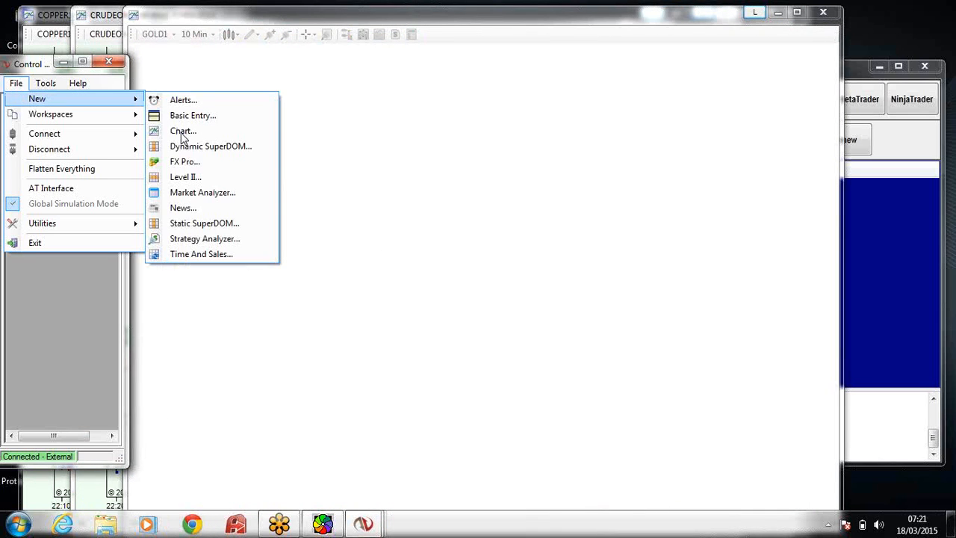
click(182, 132)
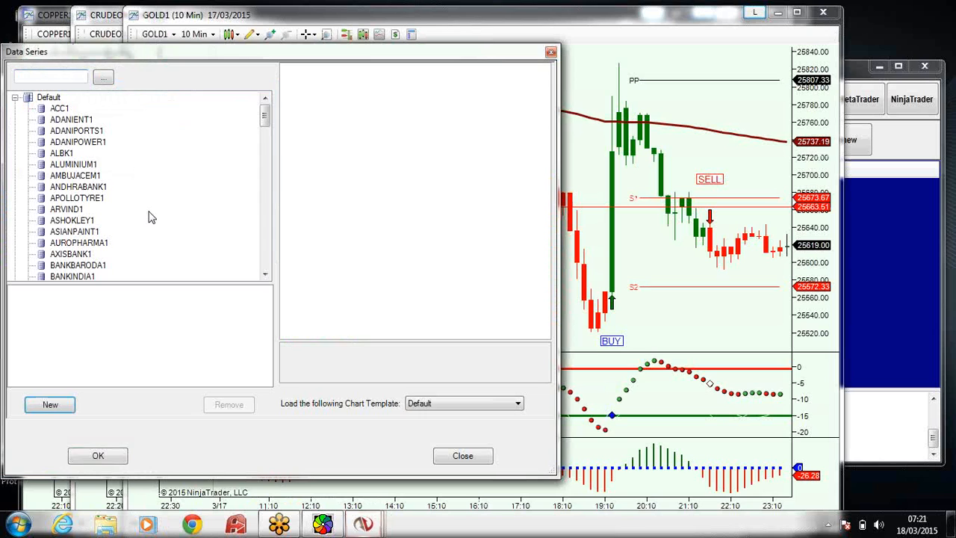
click(63, 264)
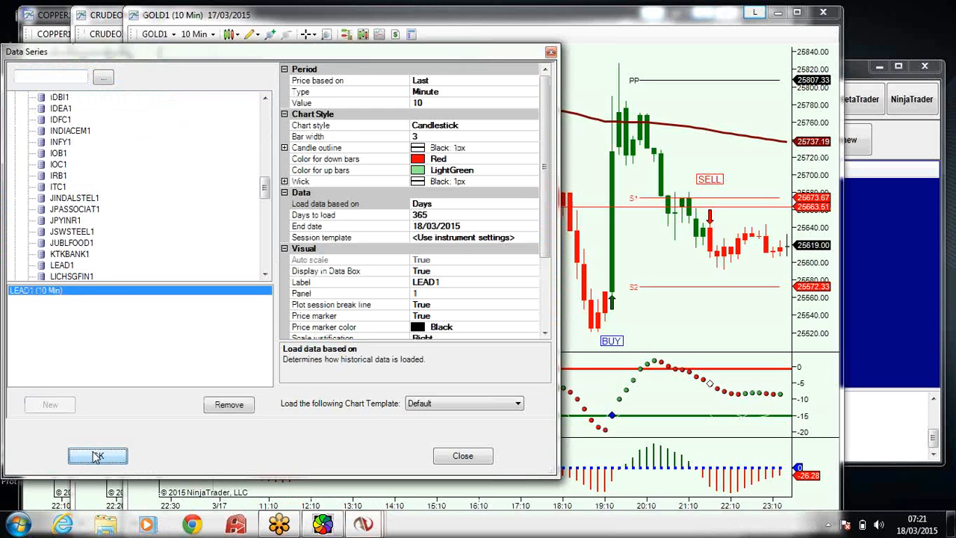
click(97, 454)
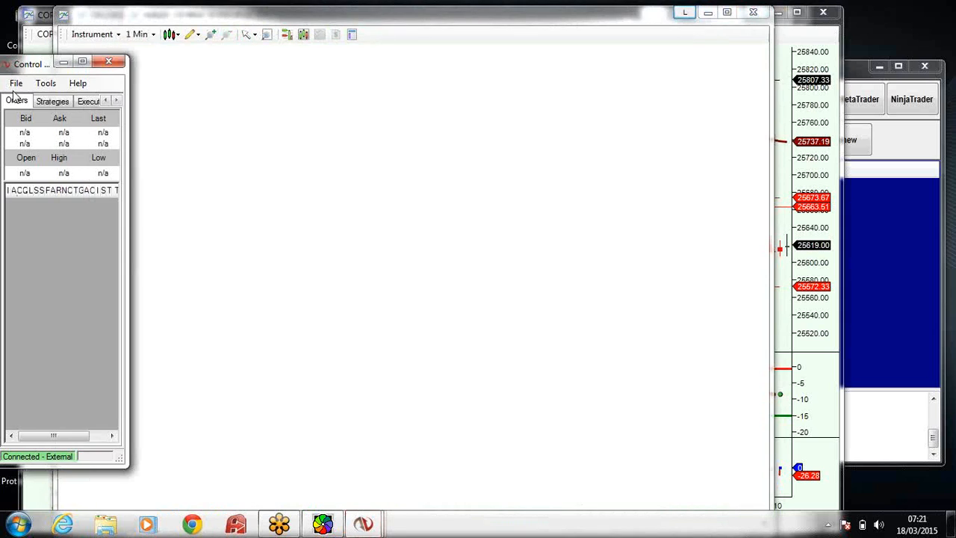
click(20, 82)
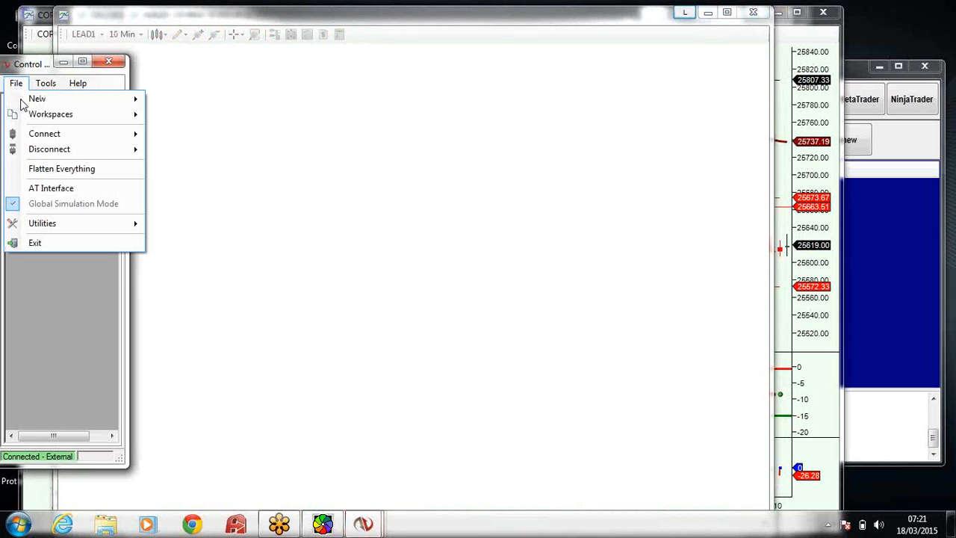
mouse_move(48, 101)
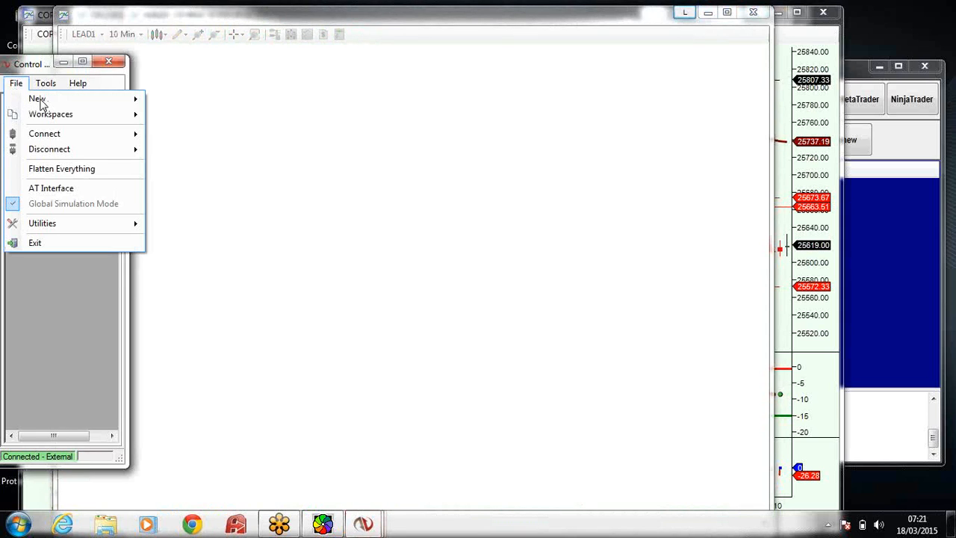
click(37, 99)
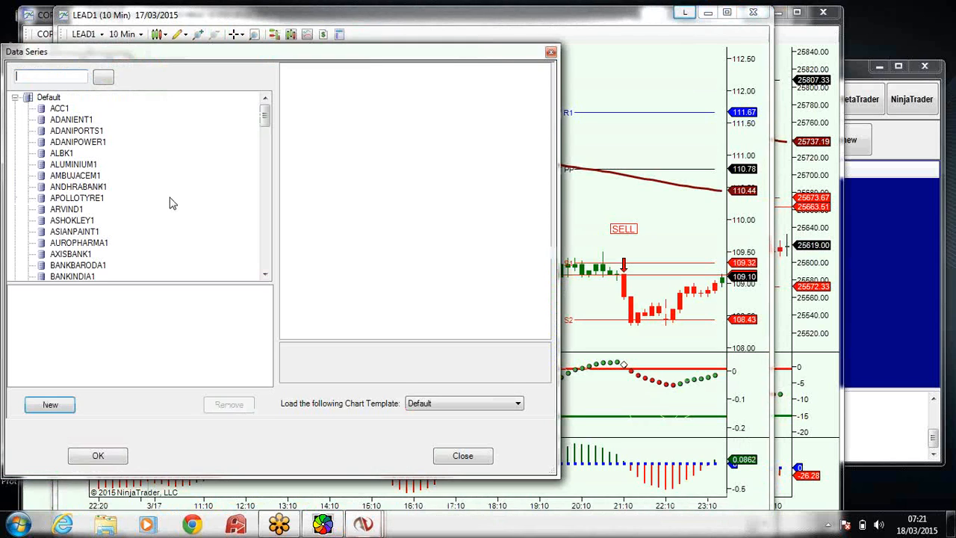
click(77, 266)
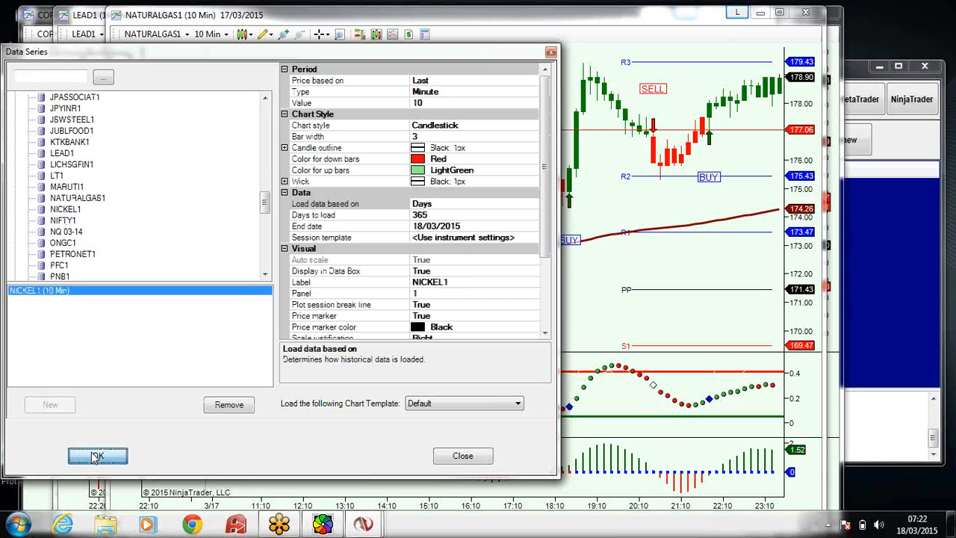
click(97, 454)
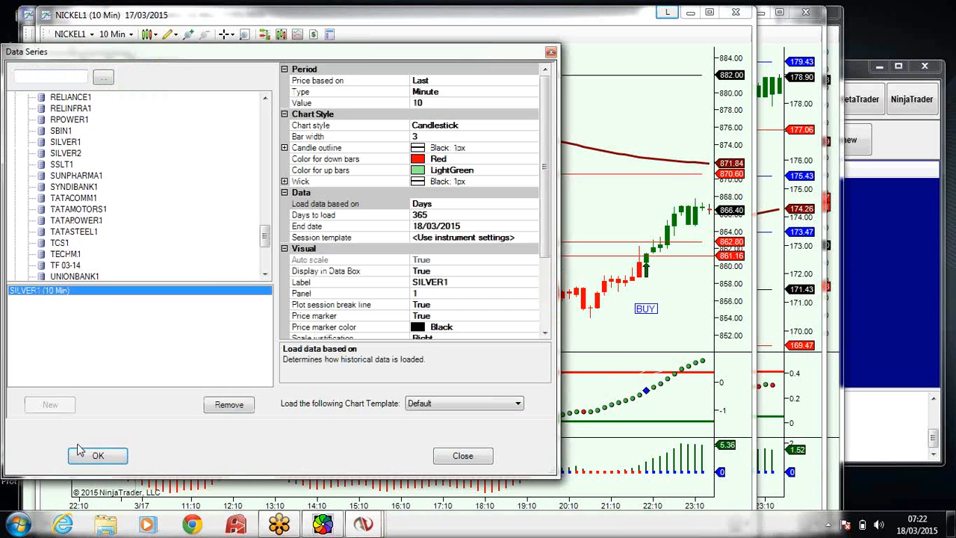
click(104, 454)
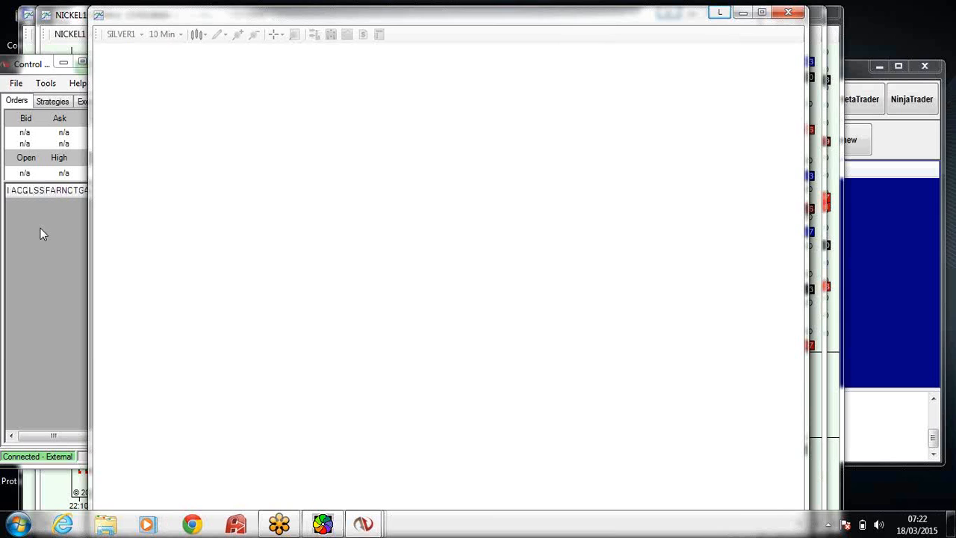
mouse_move(17, 81)
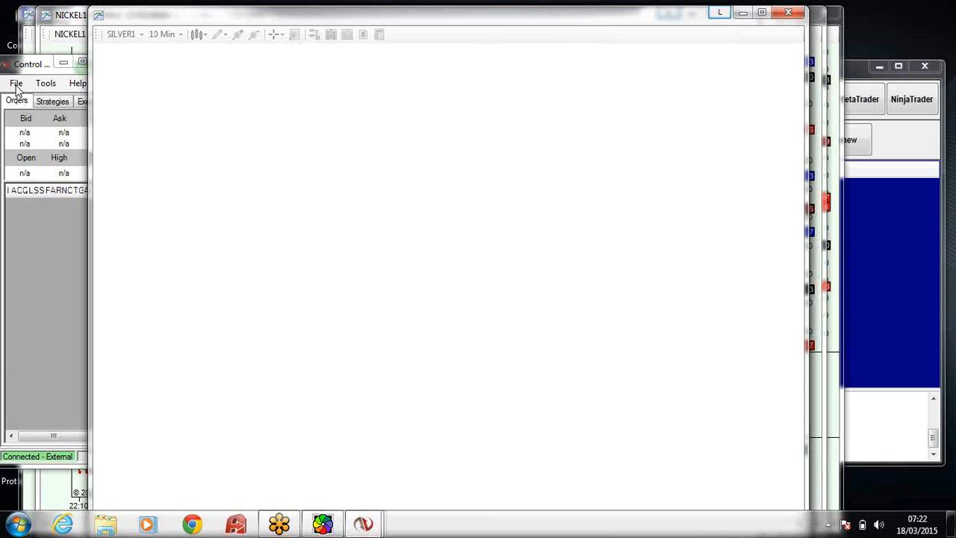
Open a 10-minute chart of ZINC1.
click(18, 82)
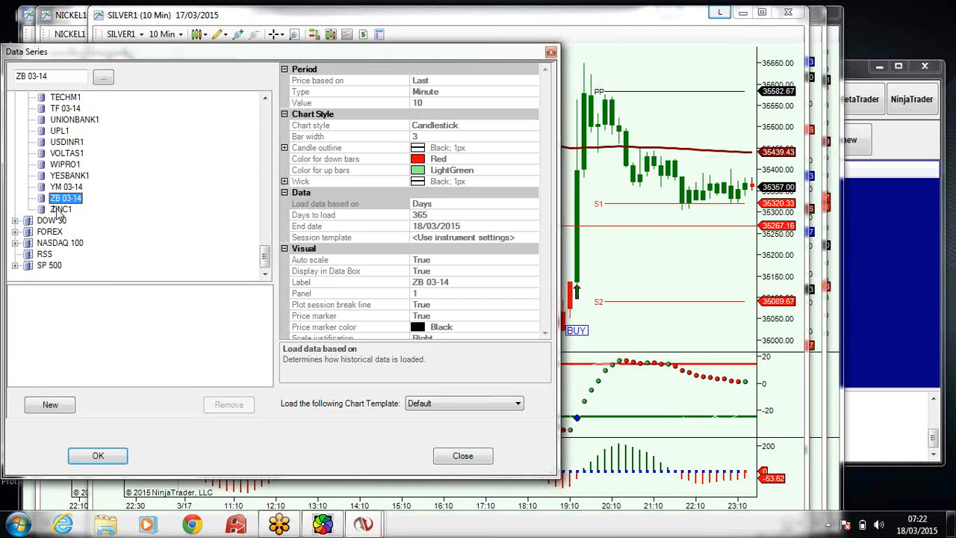
double_click(60, 209)
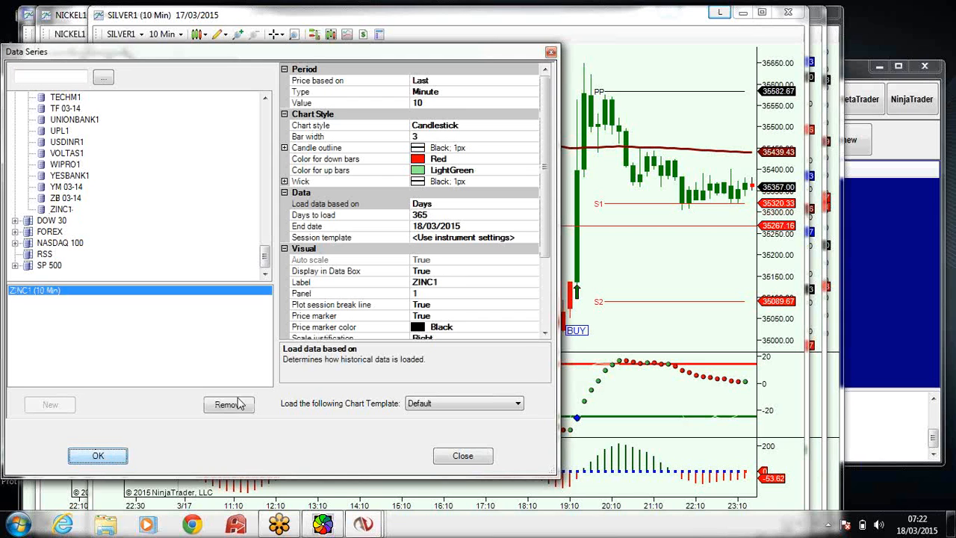
click(97, 455)
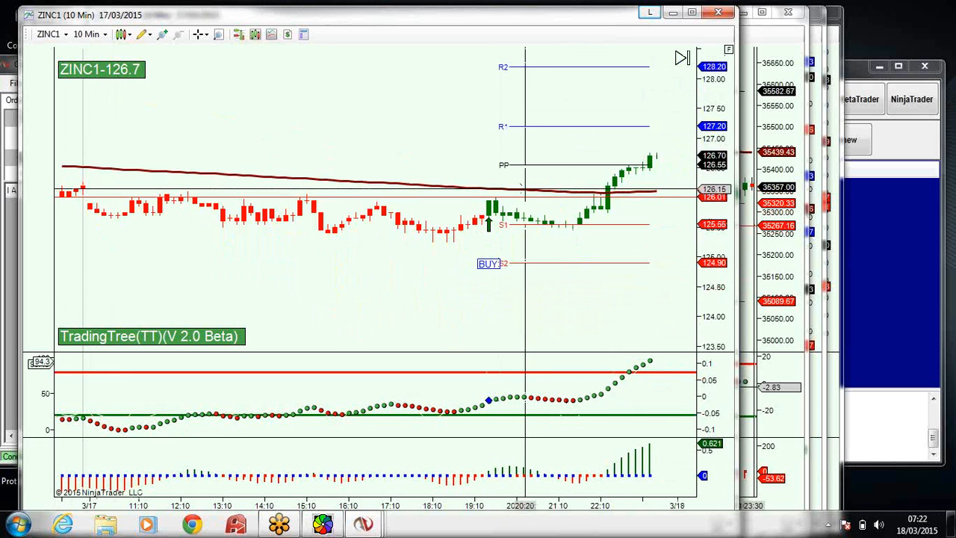
mouse_move(487, 202)
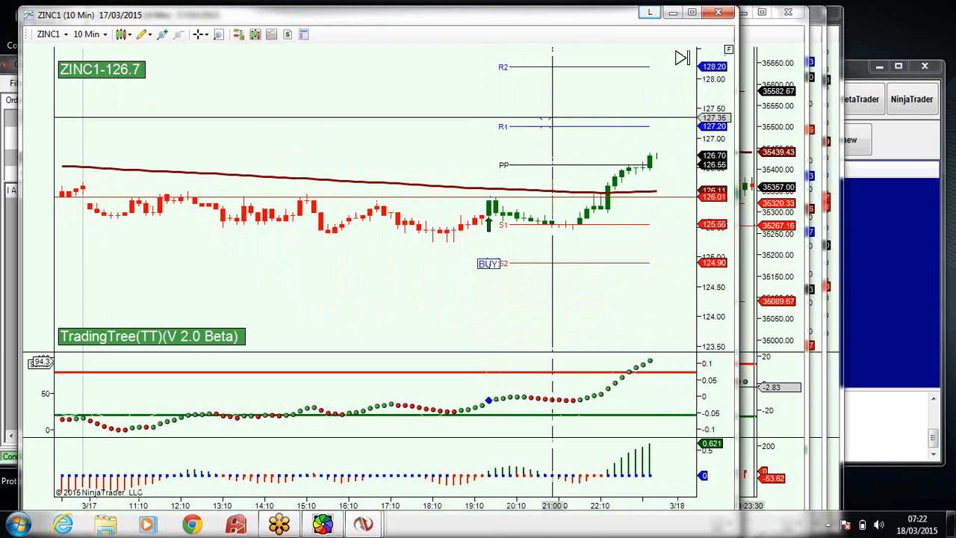
Anchor a ruler measurement on the ZINC1 chart spanning 23 bars to the latest candles.
click(142, 34)
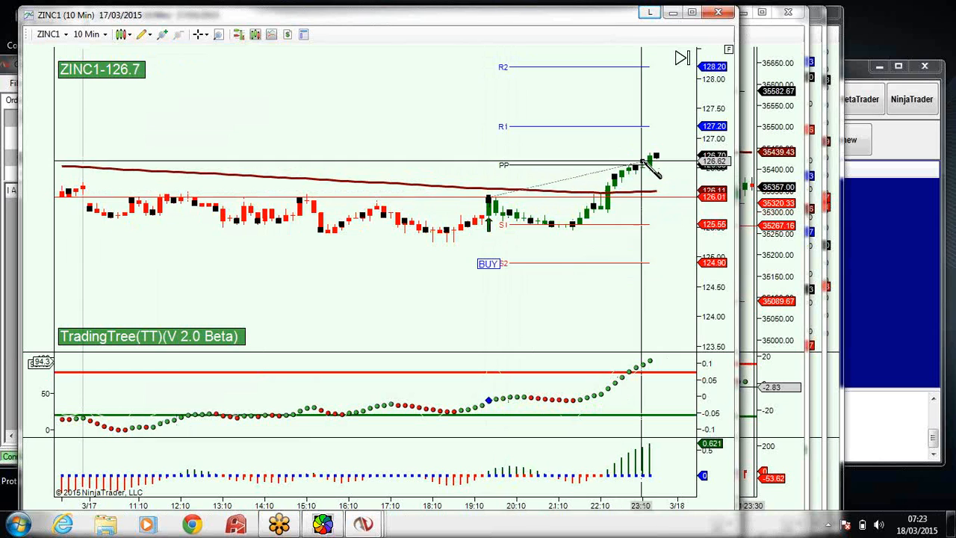
mouse_move(466, 170)
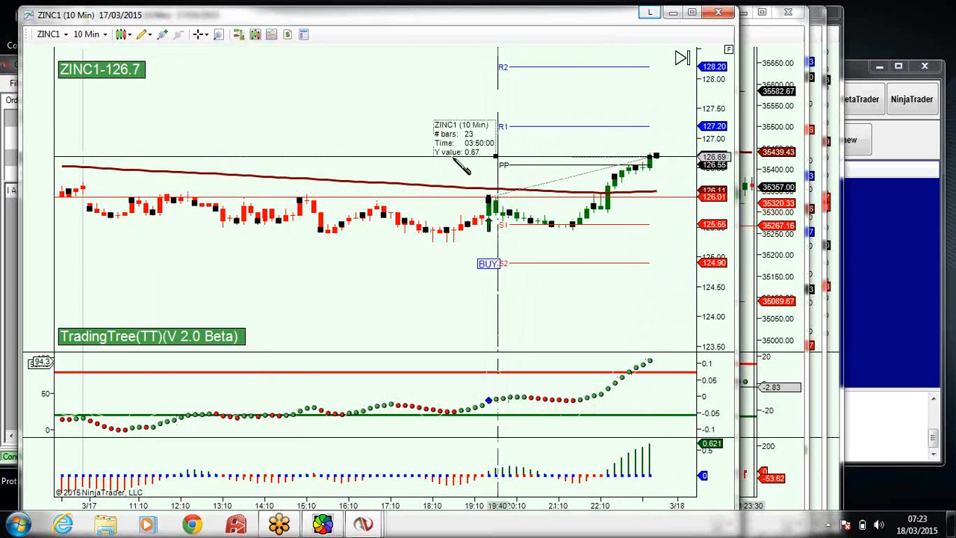
mouse_move(374, 132)
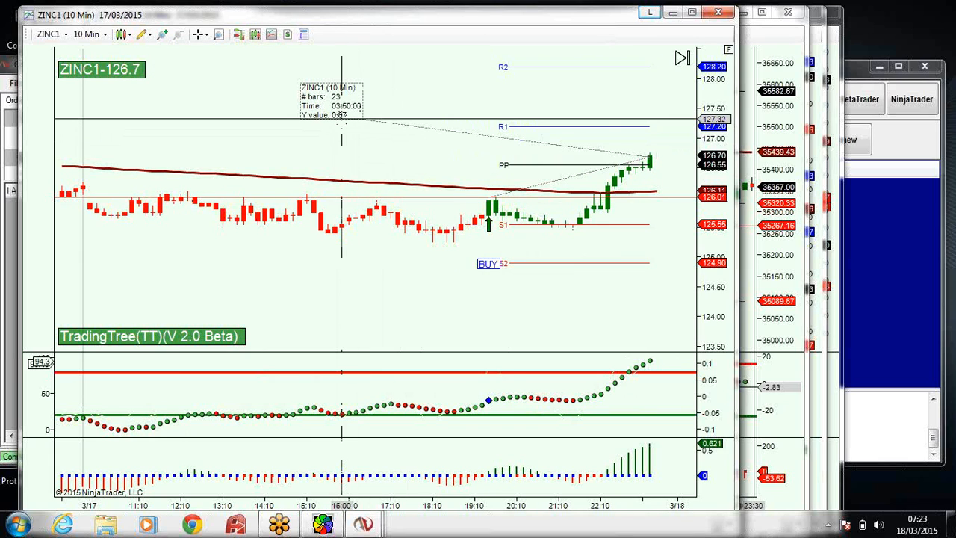
mouse_move(386, 142)
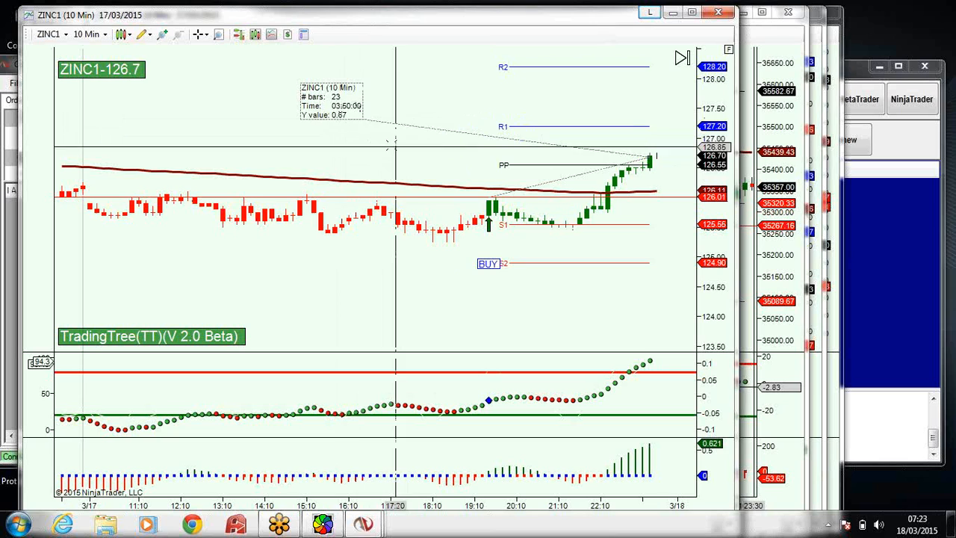
mouse_move(364, 112)
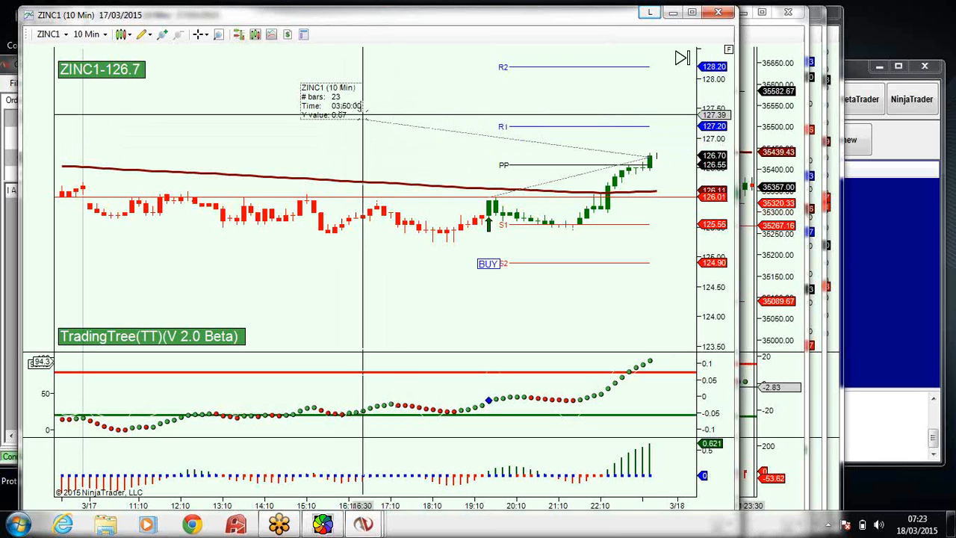
mouse_move(643, 108)
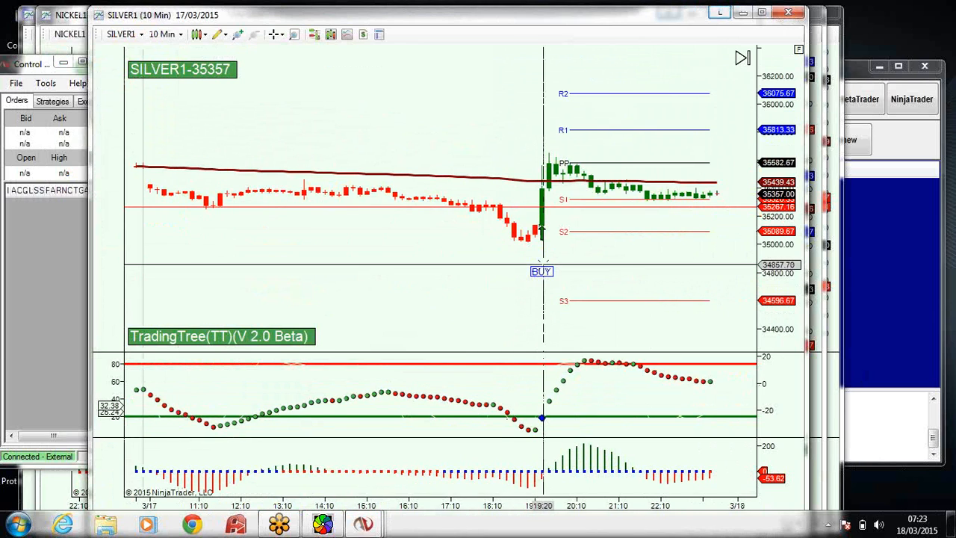
mouse_move(556, 154)
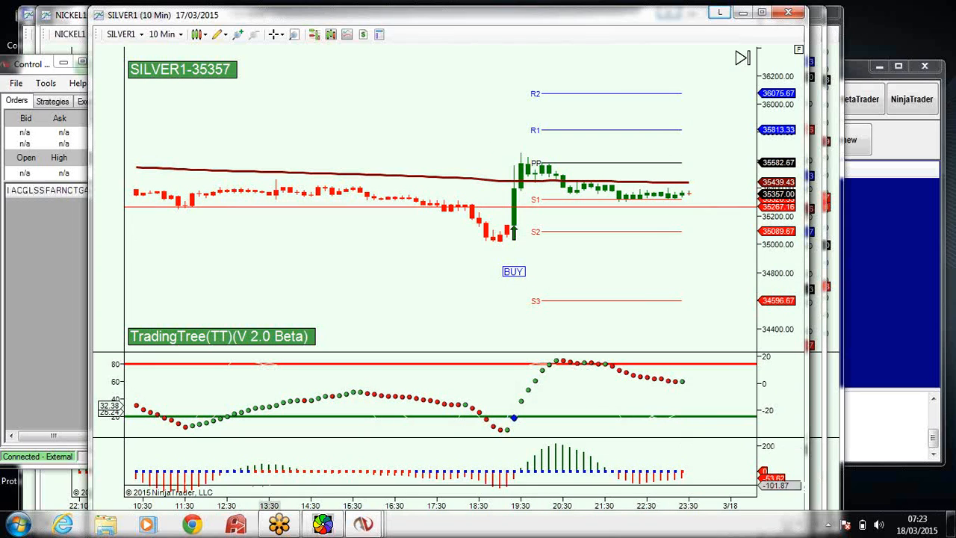
Leave the chart review and start a blank Chrome browser tab.
click(188, 520)
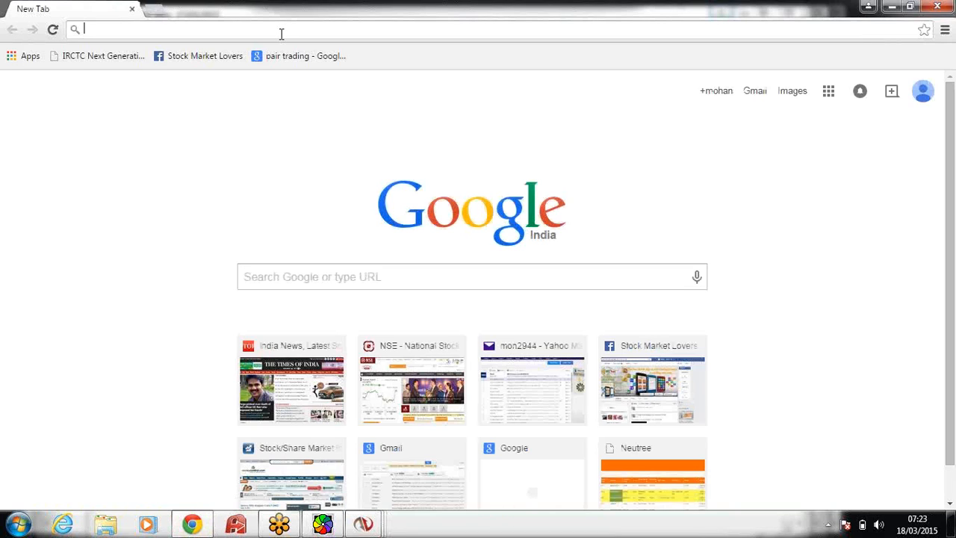
Load bloomberg.com and switch its market summary to Commodities prices.
text(bloomberg.com)
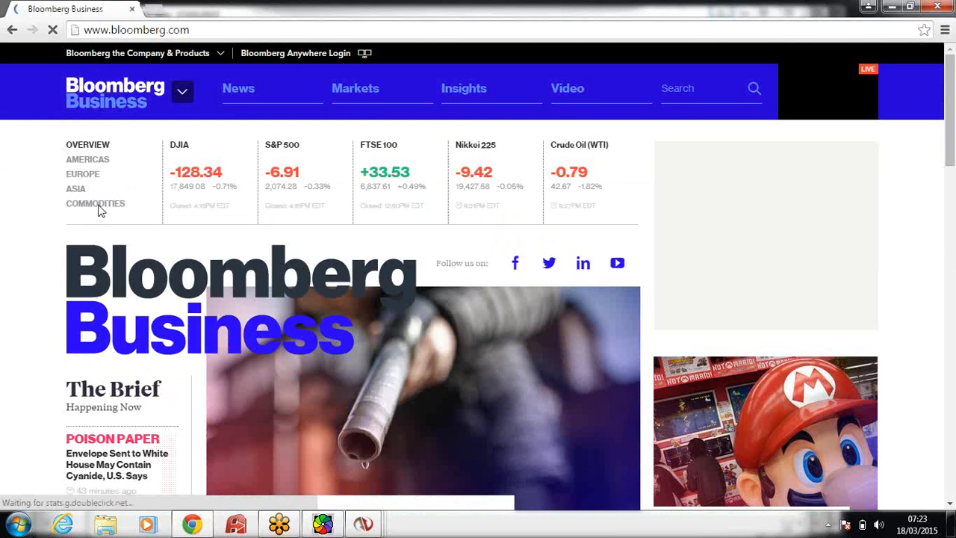
click(96, 204)
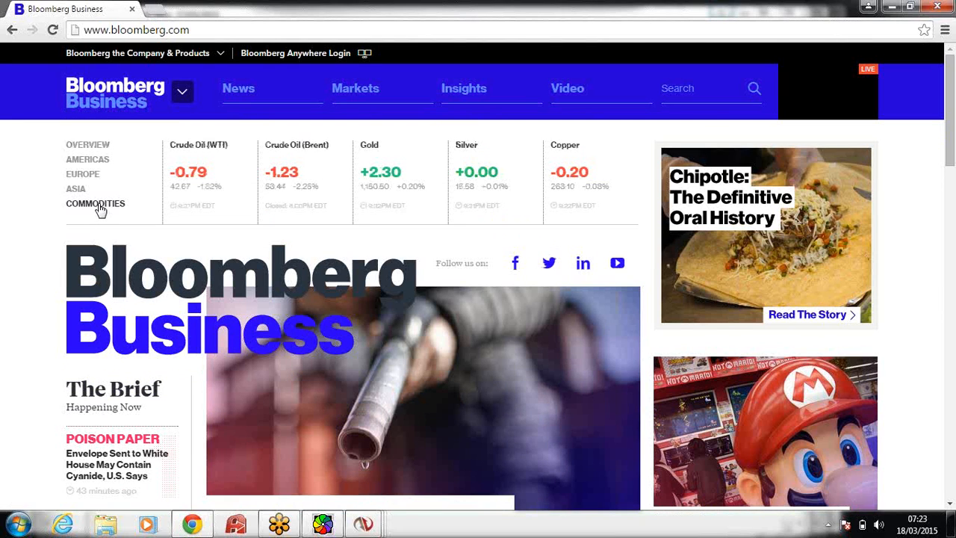
mouse_move(472, 158)
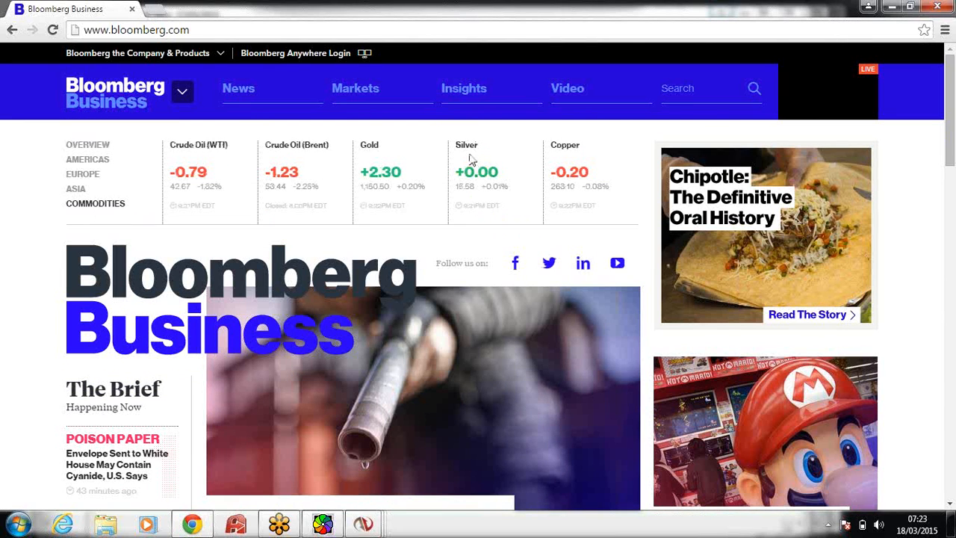
mouse_move(356, 134)
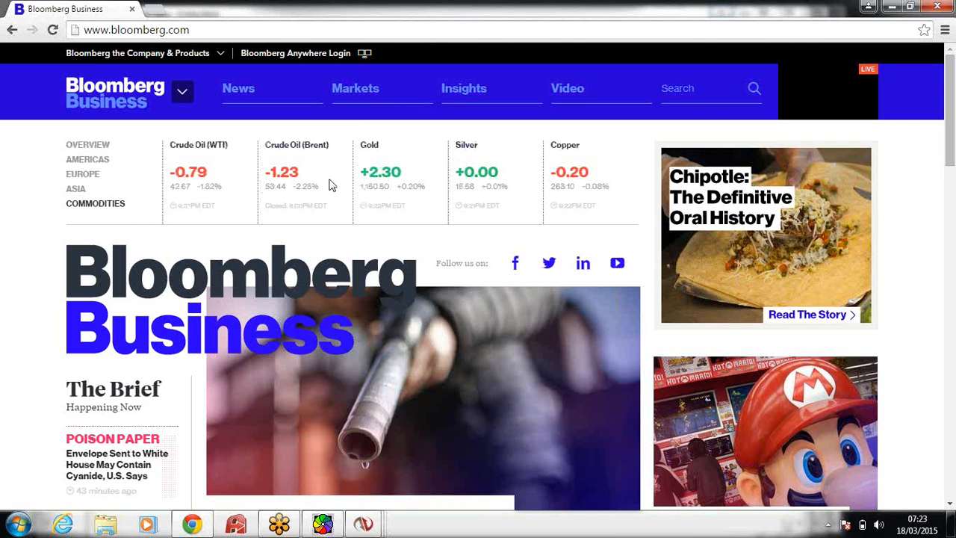
mouse_move(431, 179)
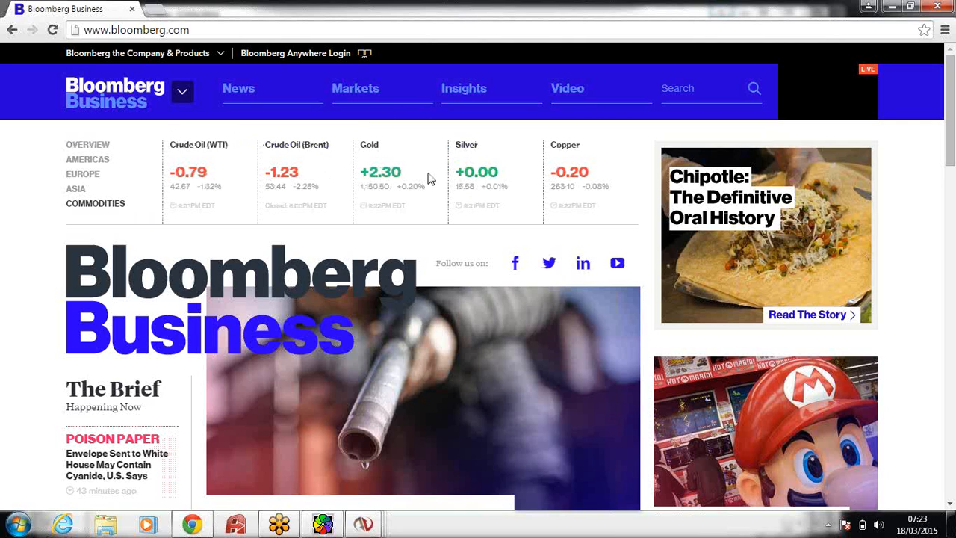
mouse_move(440, 212)
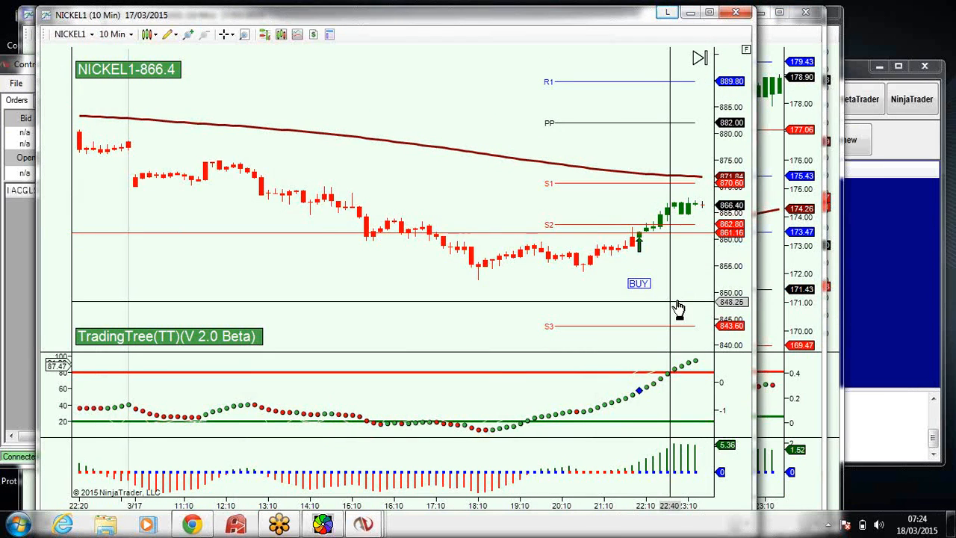
Bring the NICKEL1 chart forward, then the NATURALGAS1 chart, to check their signals.
click(170, 34)
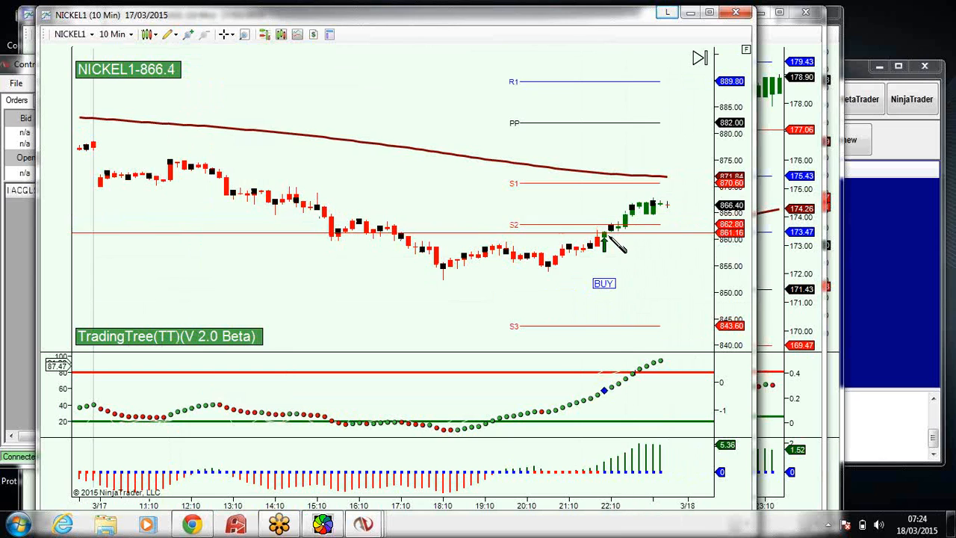
mouse_move(660, 212)
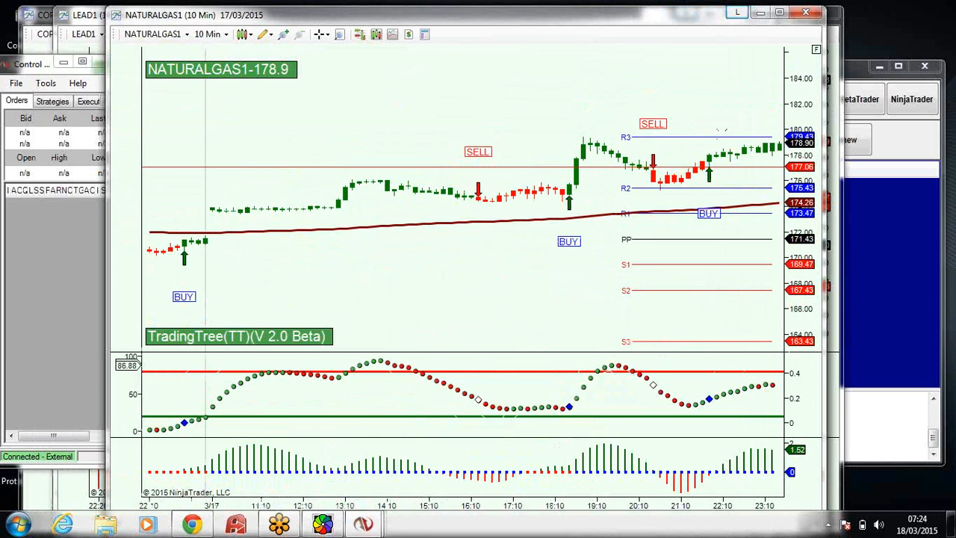
mouse_move(568, 138)
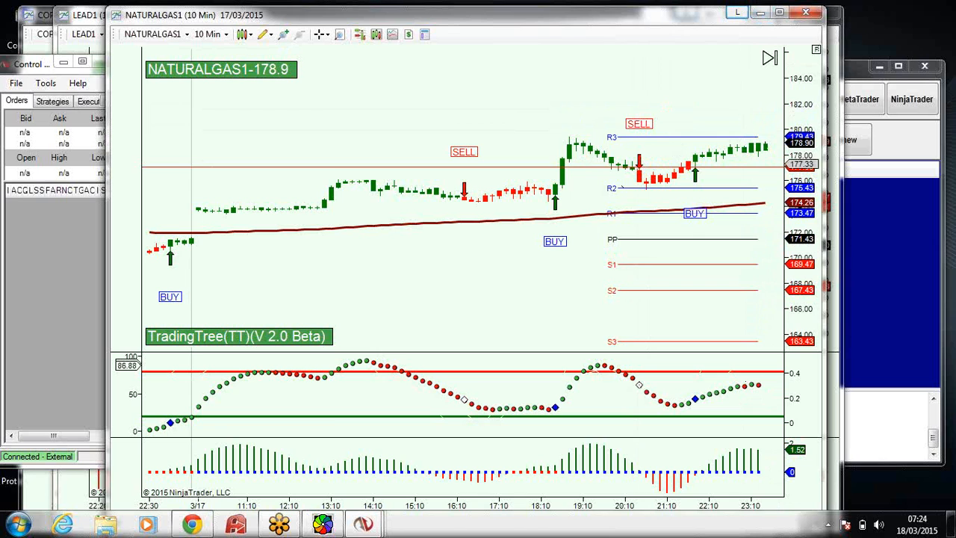
click(377, 520)
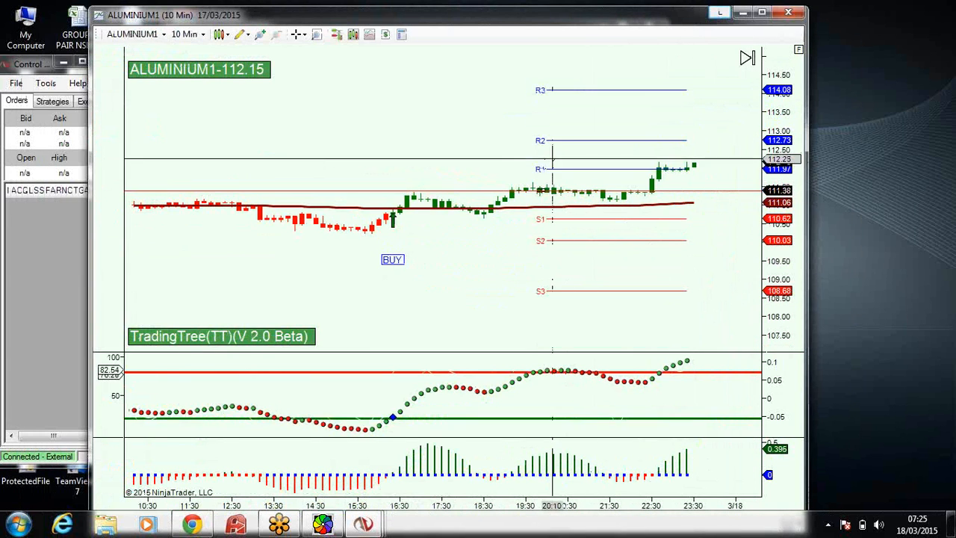
mouse_move(441, 301)
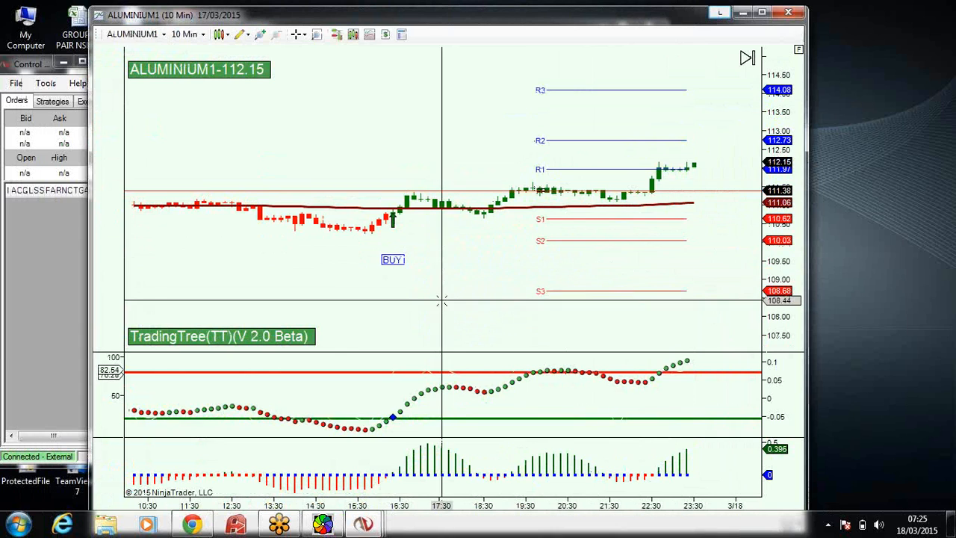
mouse_move(463, 302)
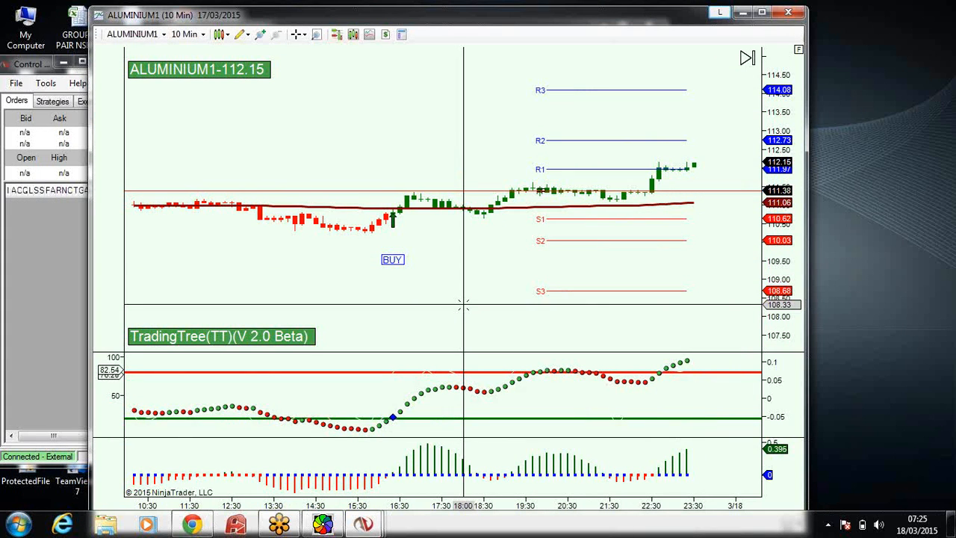
mouse_move(617, 269)
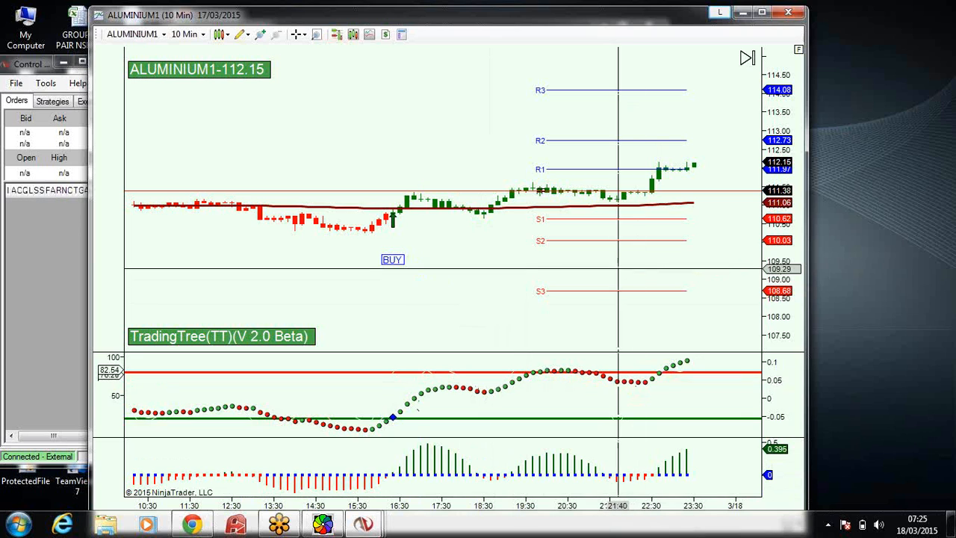
mouse_move(406, 296)
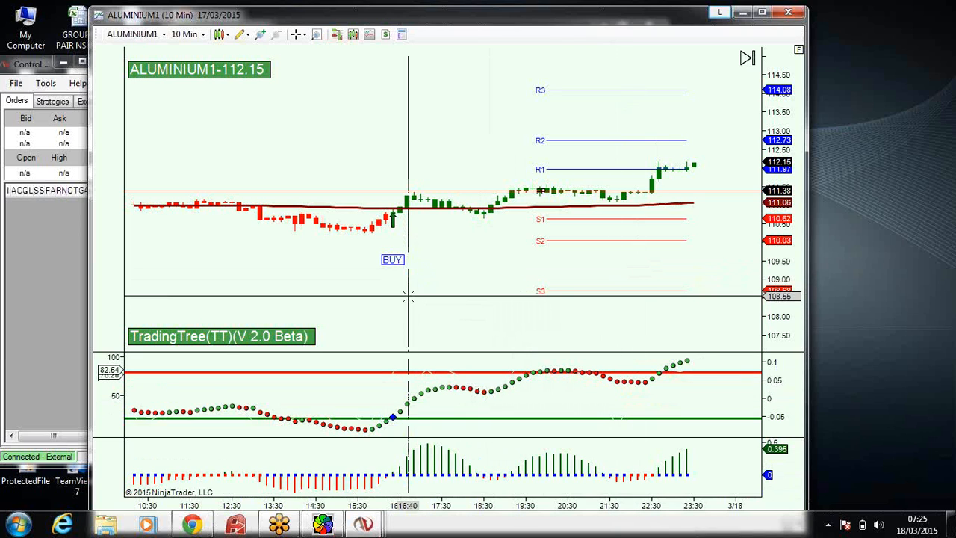